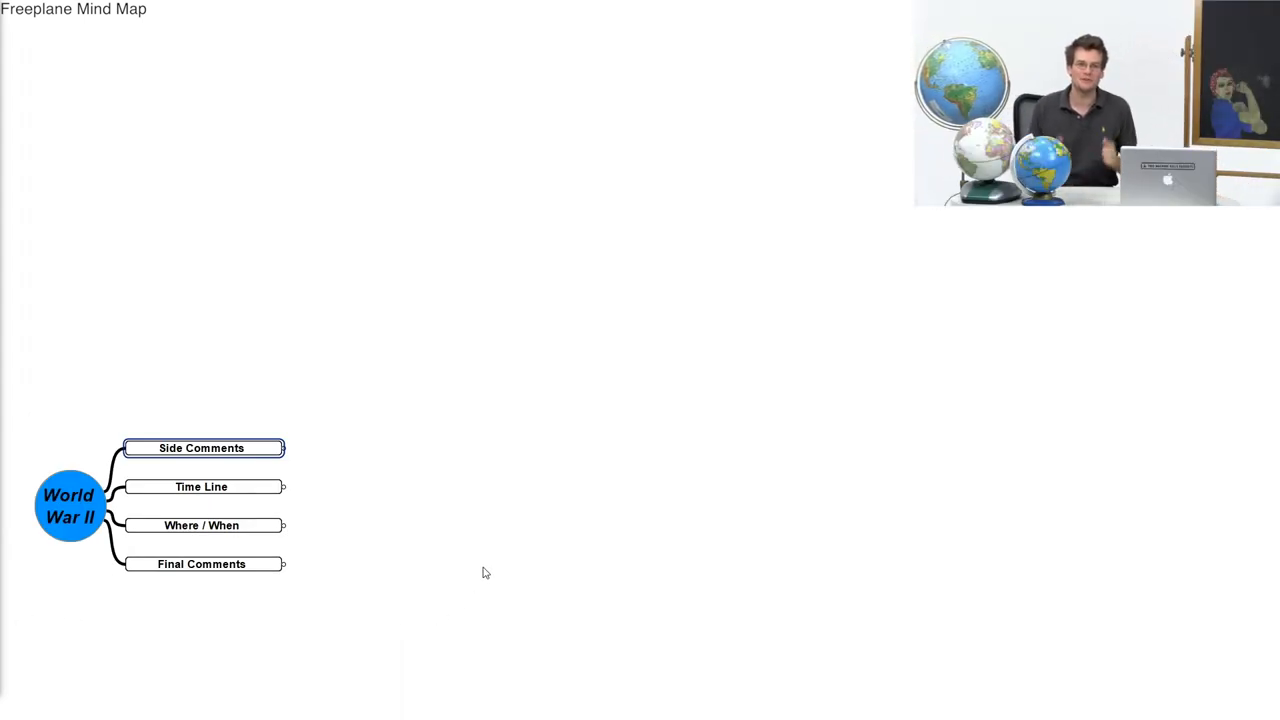
Step: Unfold Side Comments and follow History Classes to Political, Social and Economic causes
left_click(283, 448)
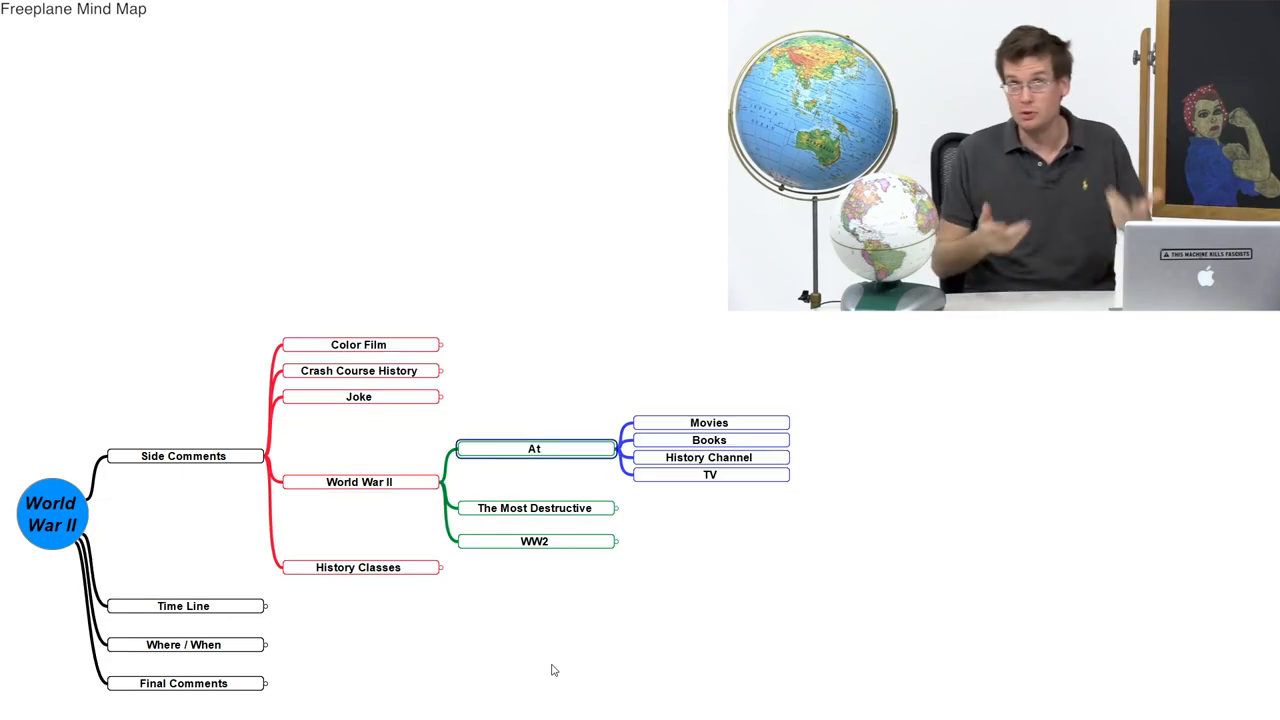
left_click(709, 474)
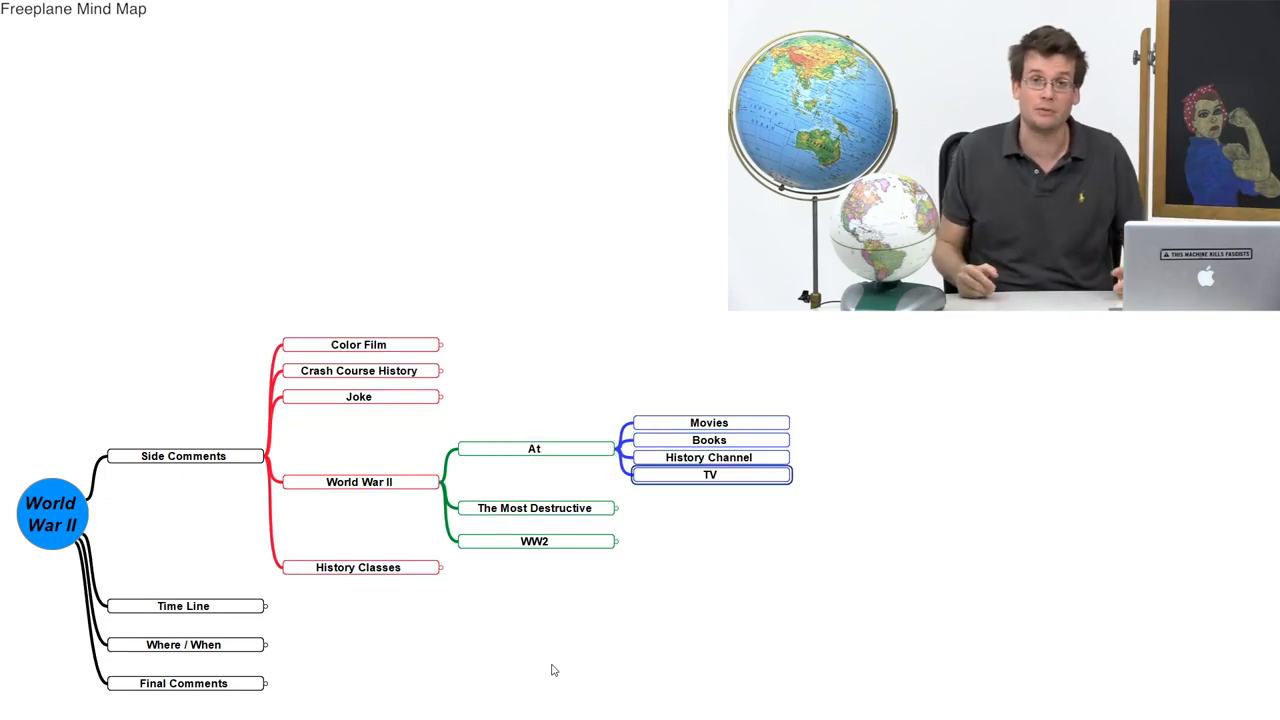
left_click(709, 457)
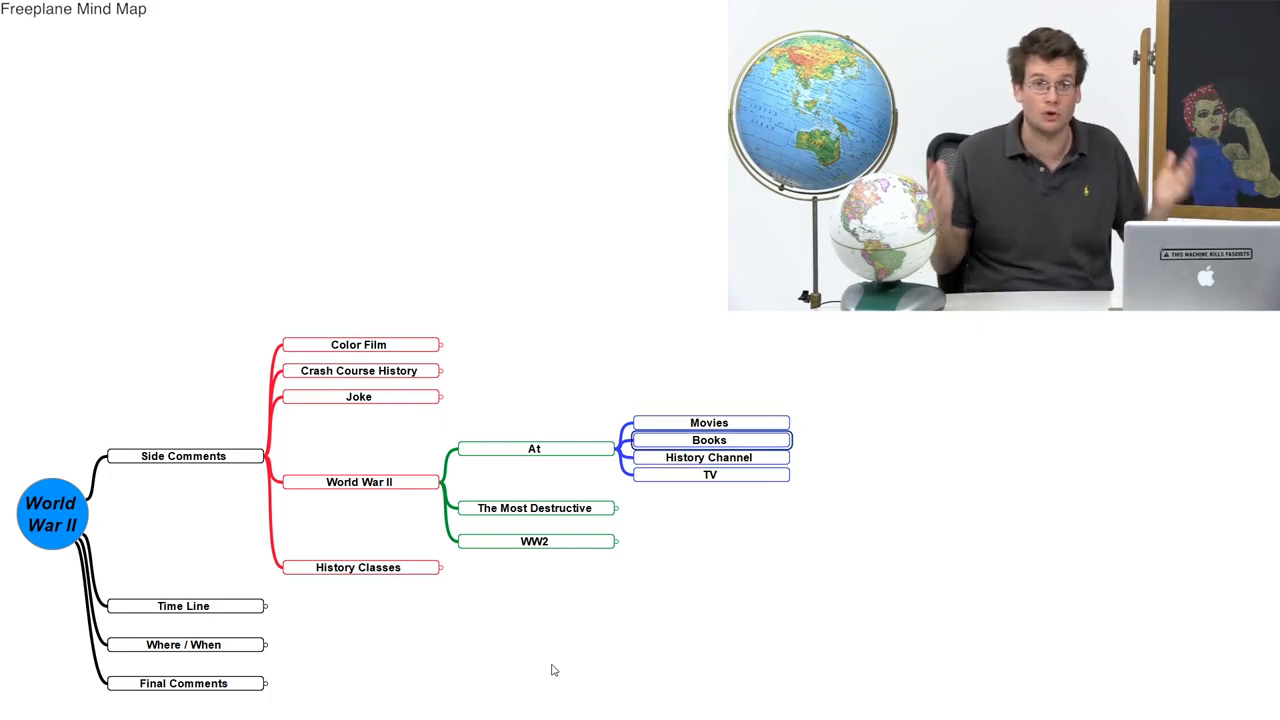
left_click(709, 474)
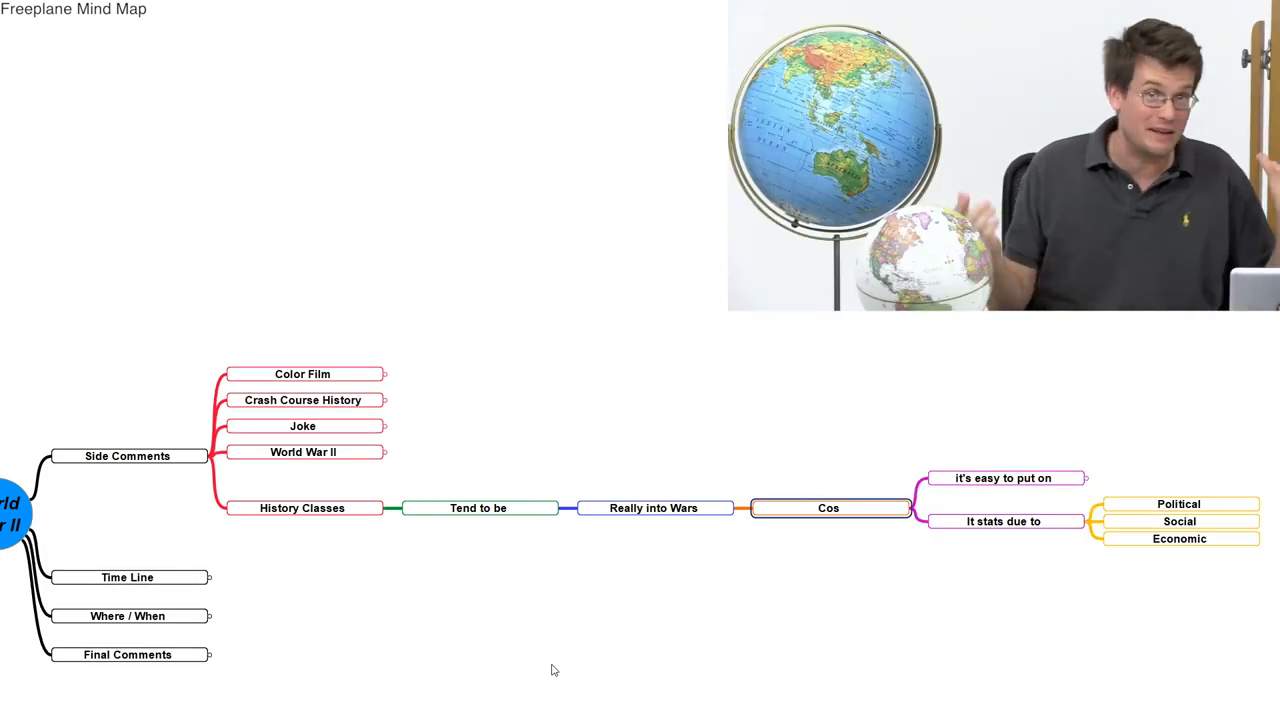
Step: Unfold the Time Line notes, then fold the starting-date branch again
left_click(302, 507)
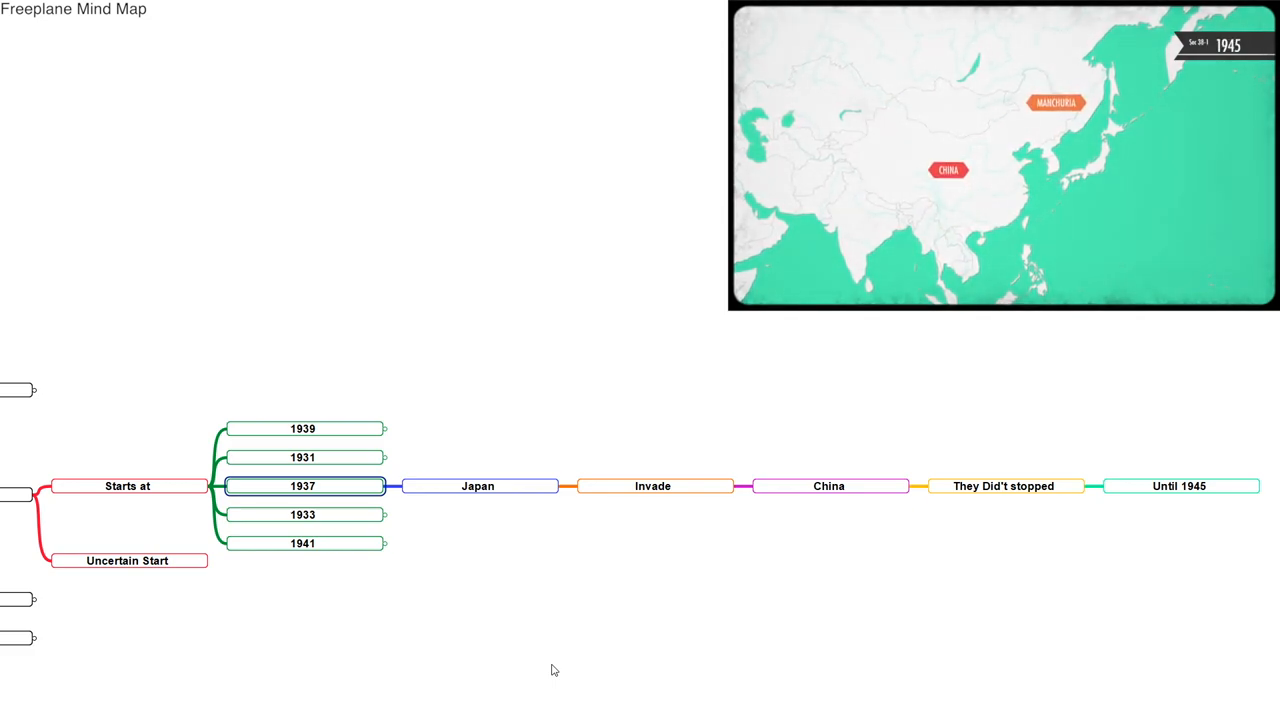
left_click(303, 514)
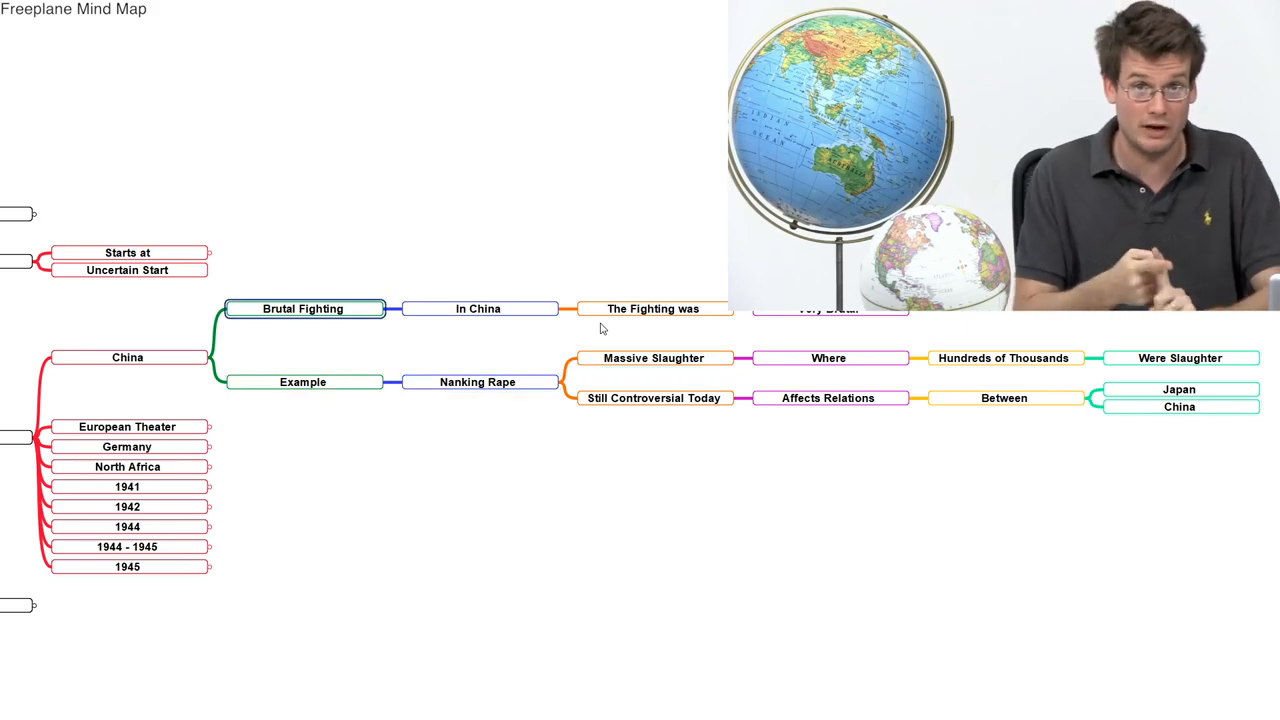
Step: Unfold European Theater to show General Place for WW2 and Movies, Books and TV
left_click(385, 308)
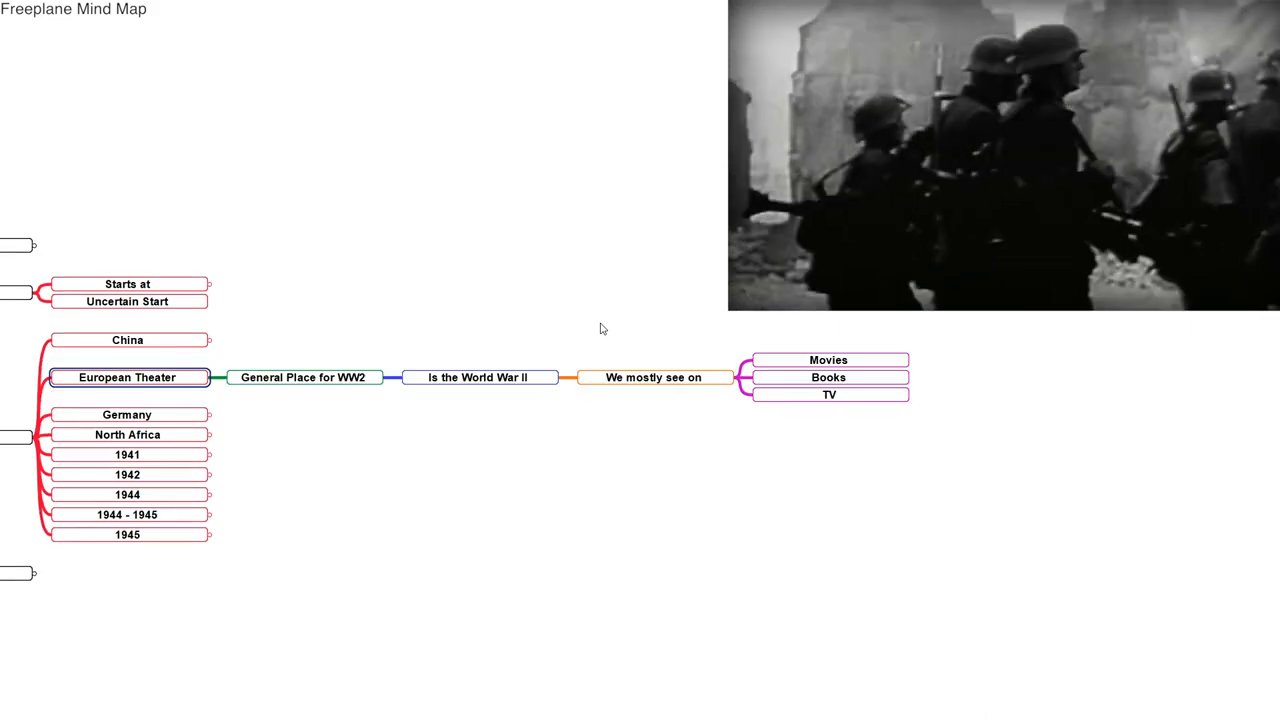
mouse_move(615, 472)
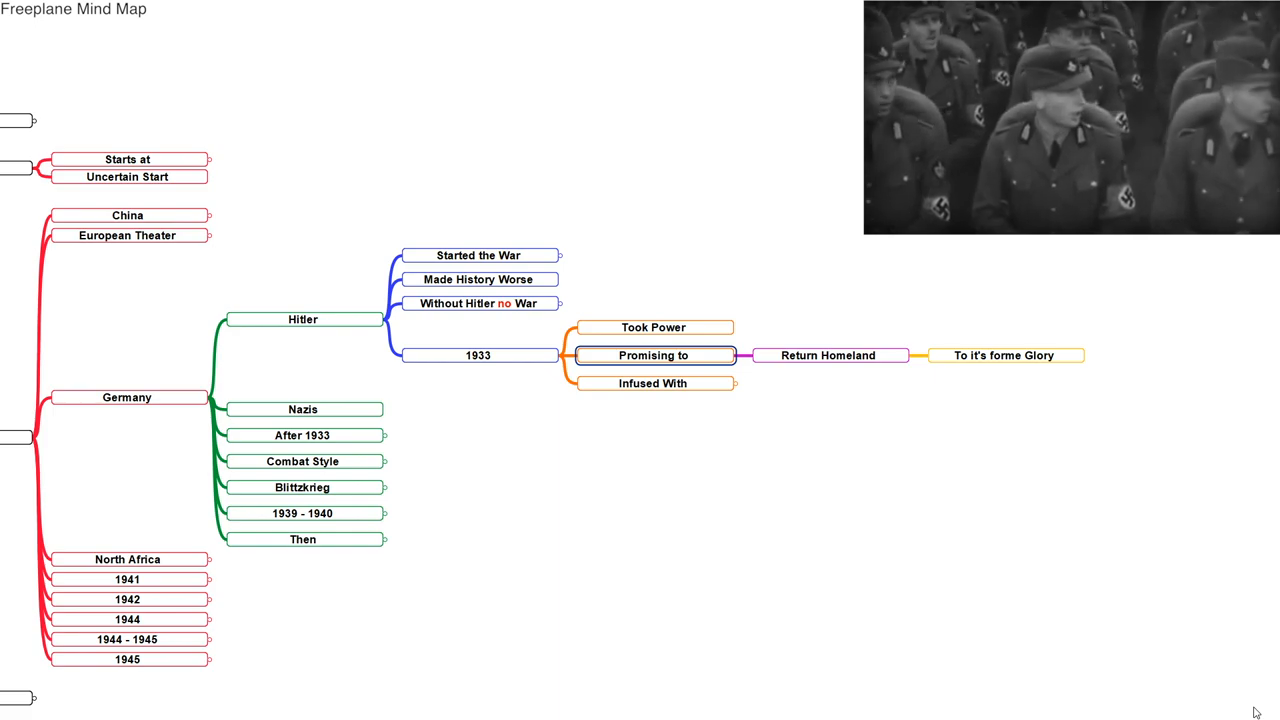
Step: Fold Hitler's notes and unfold 1939 - 1940 down to the 9 Months note
left_click(735, 383)
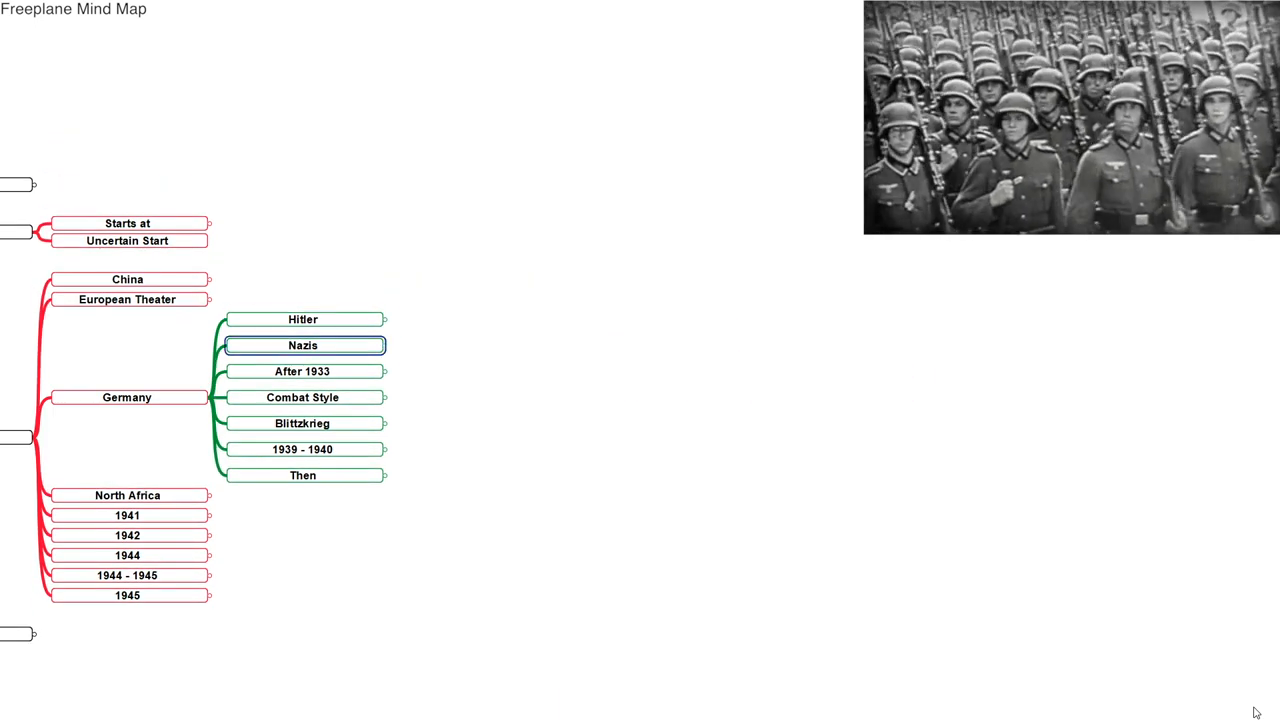
left_click(385, 397)
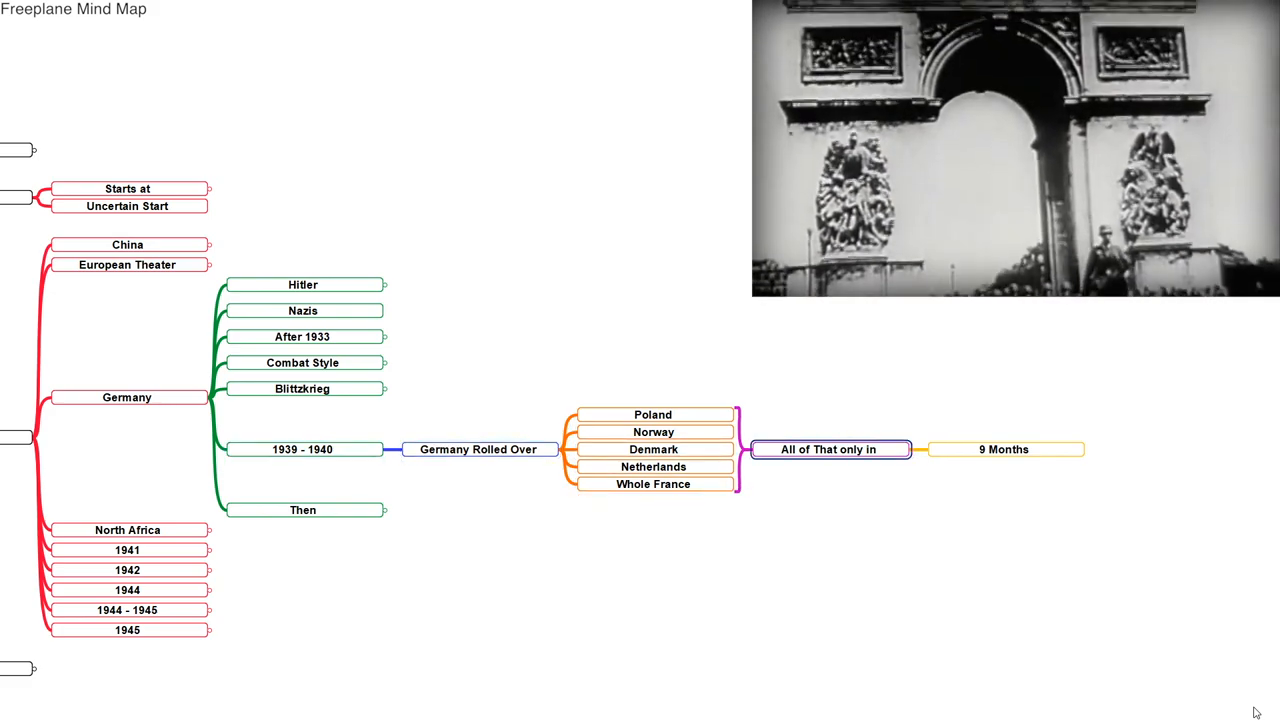
Step: Fold 1939 - 1940 and unfold 1941 into Nazis Invade Russia, Japan and World War
left_click(302, 449)
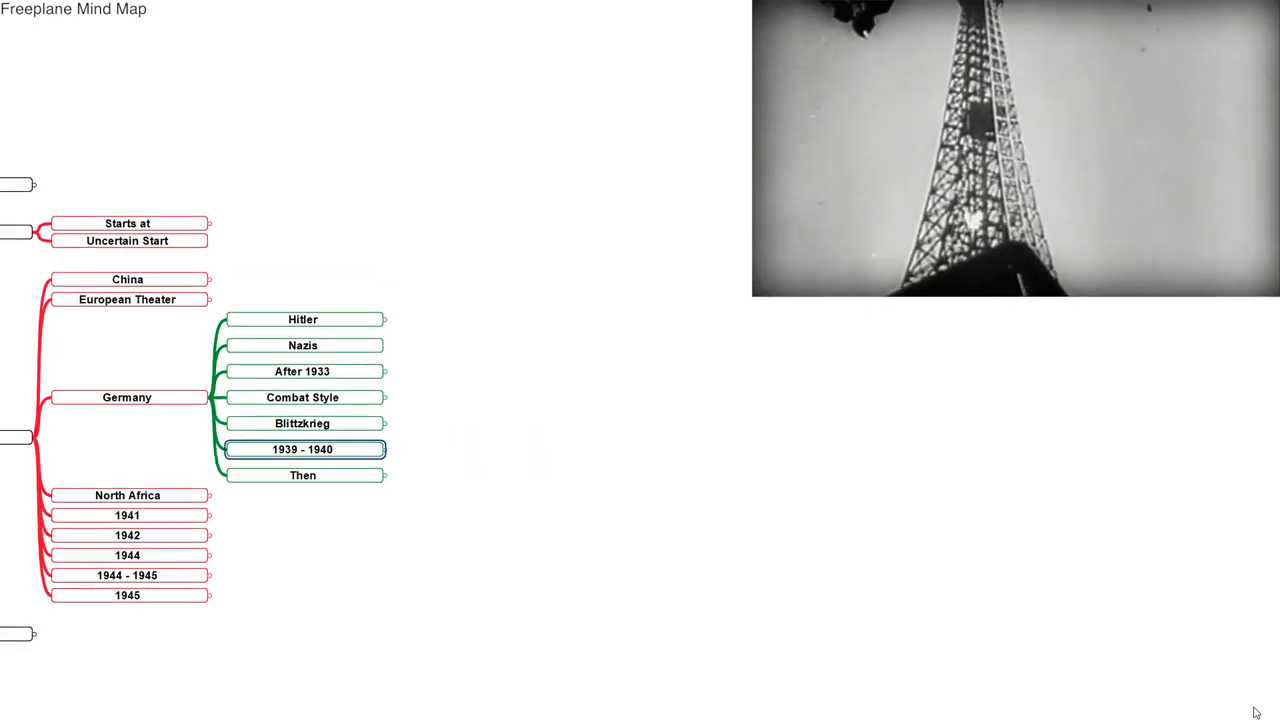
left_click(385, 475)
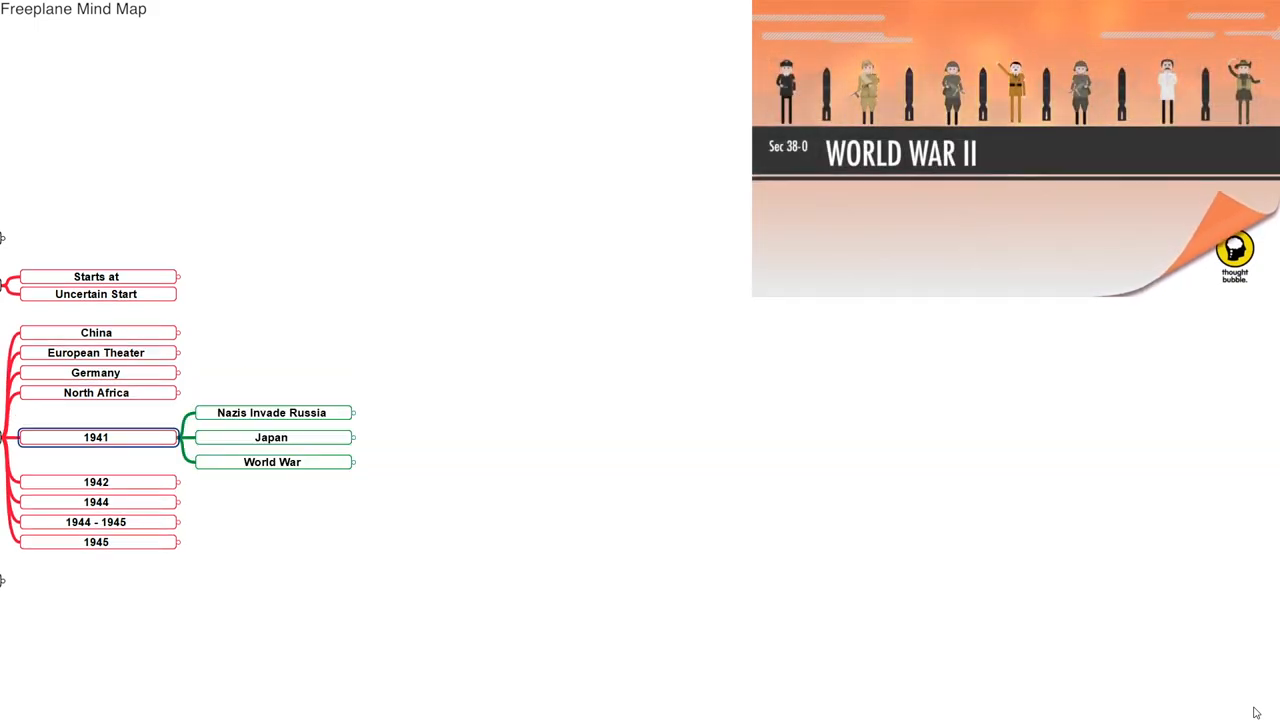
Step: Unfold Nazis Invade Russia, then open Japan's Pearl Harbor notes on US aid to Allies
left_click(353, 412)
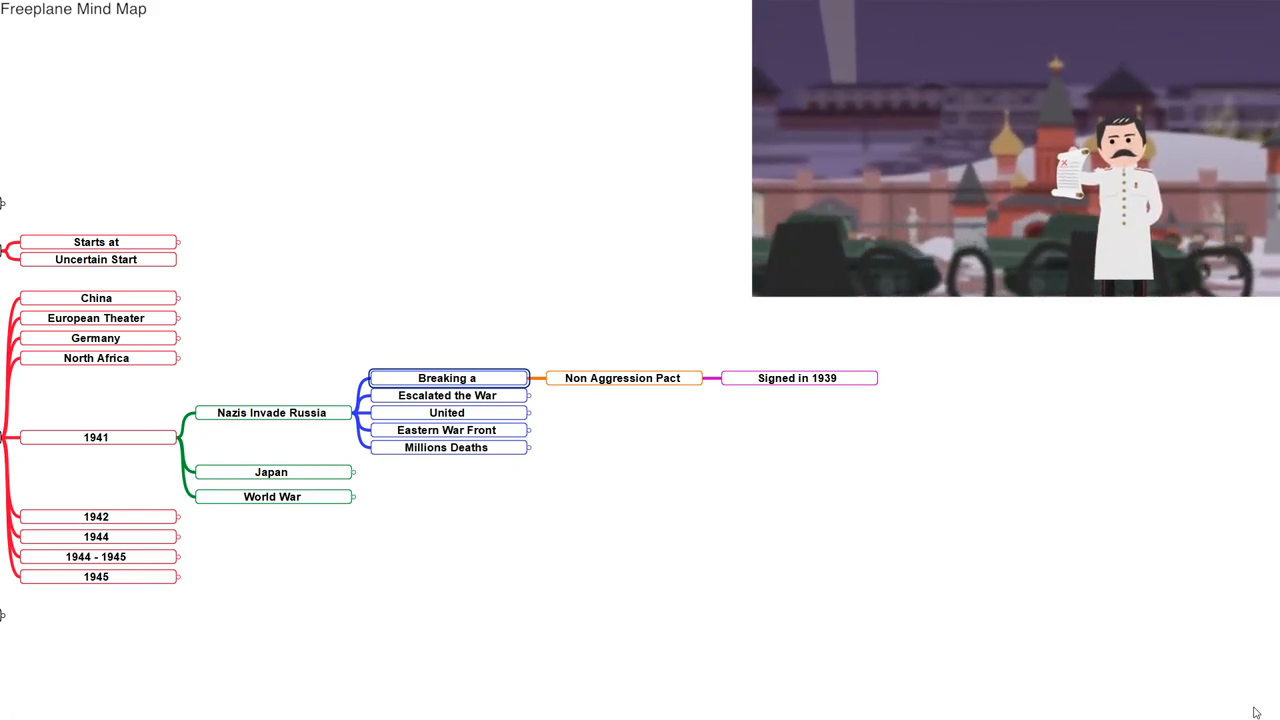
left_click(447, 395)
type("Japanese")
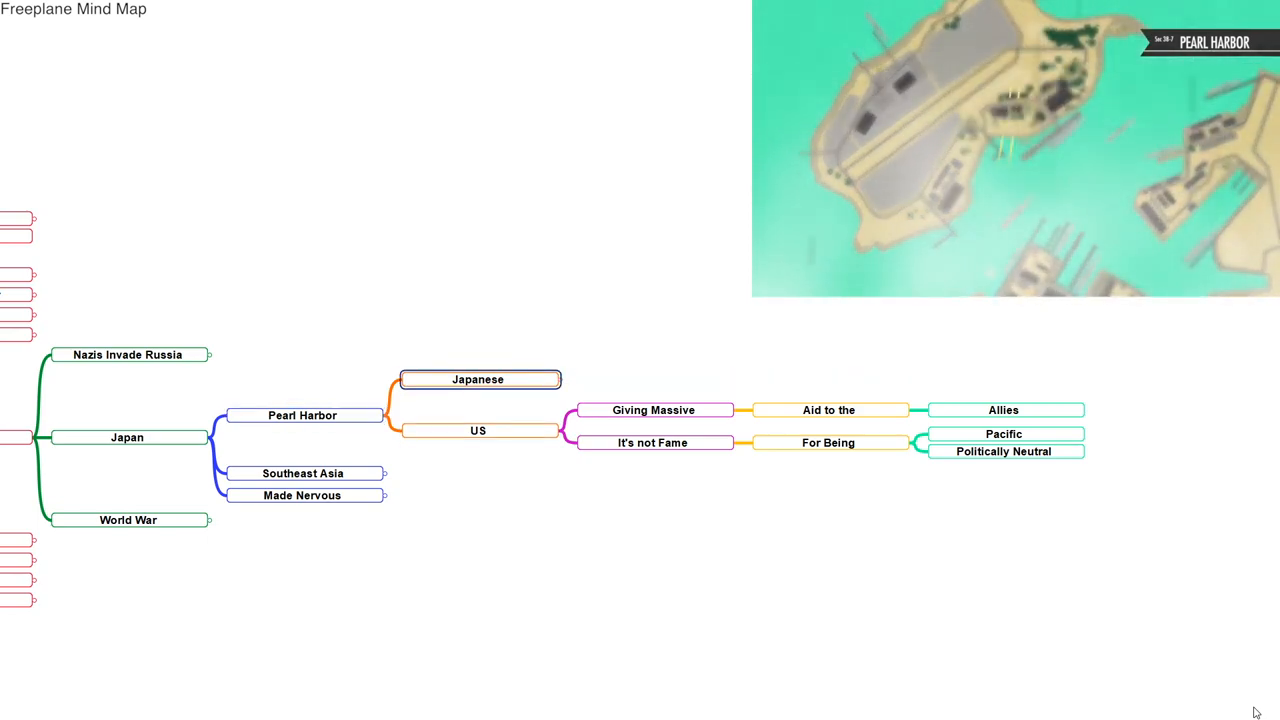
Step: Unfold World War through Production for War to Argentina supplying 40% of British meat
left_click(478, 430)
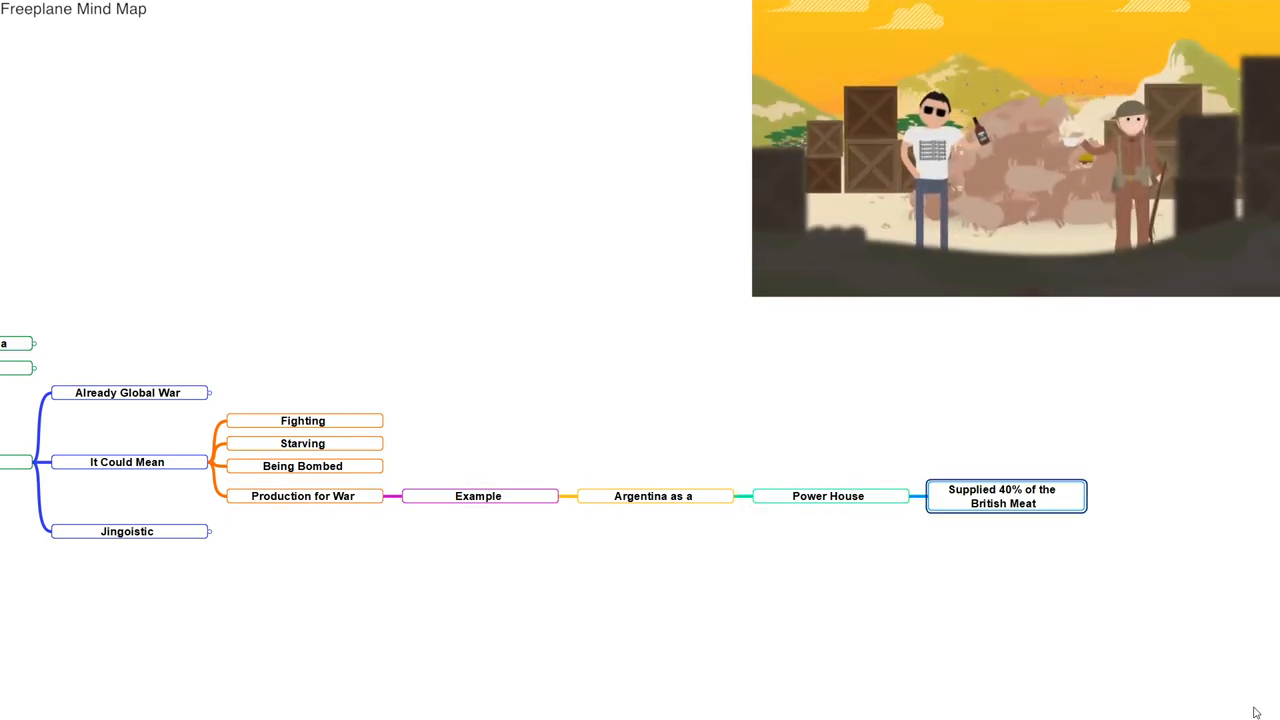
Step: Unfold the Russians notes on the Friend Fire strategy only partially working
left_click(828, 496)
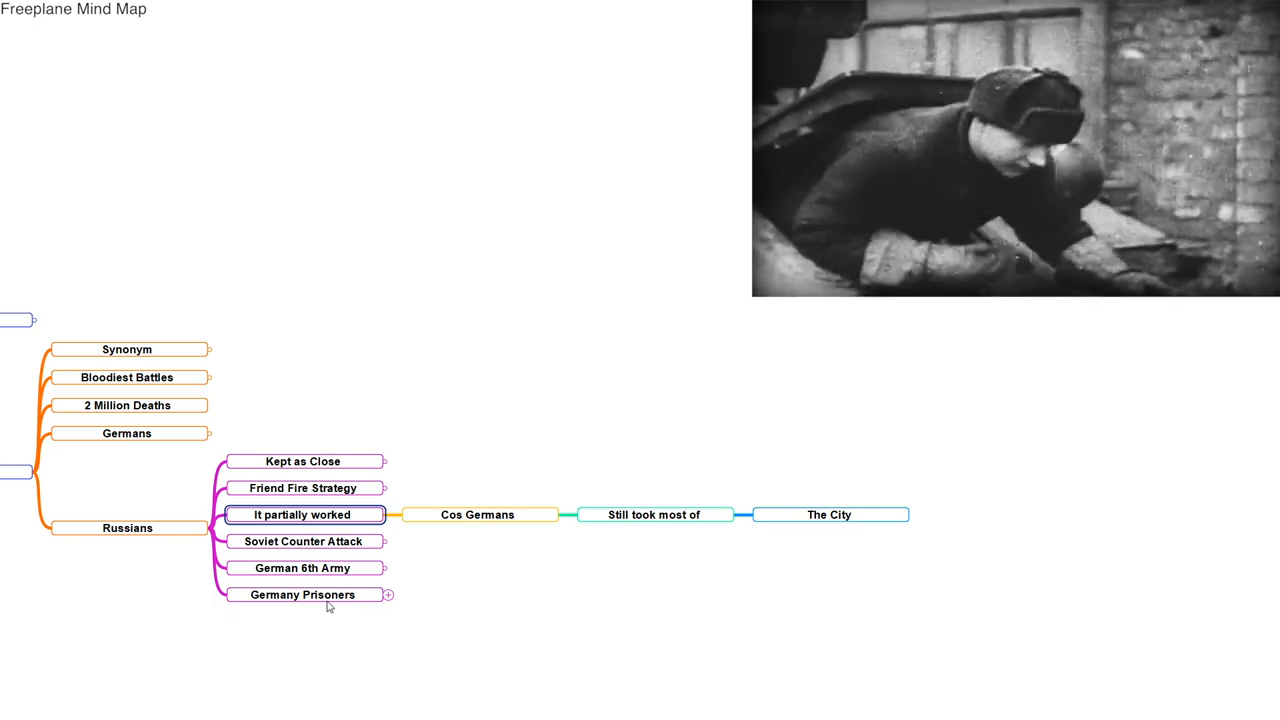
Step: Under Suppressing Germans, show West suppressed by The Allies and East by Russia Red Army
left_click(302, 541)
type("Starved")
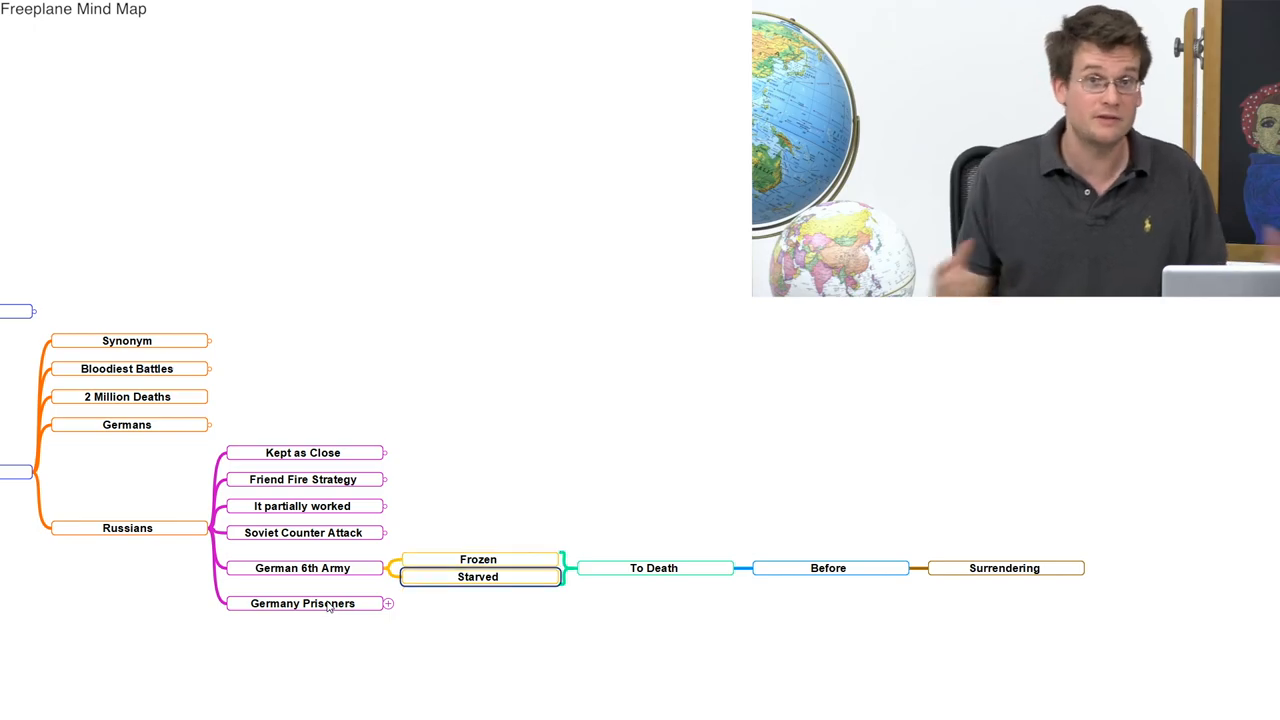
left_click(828, 568)
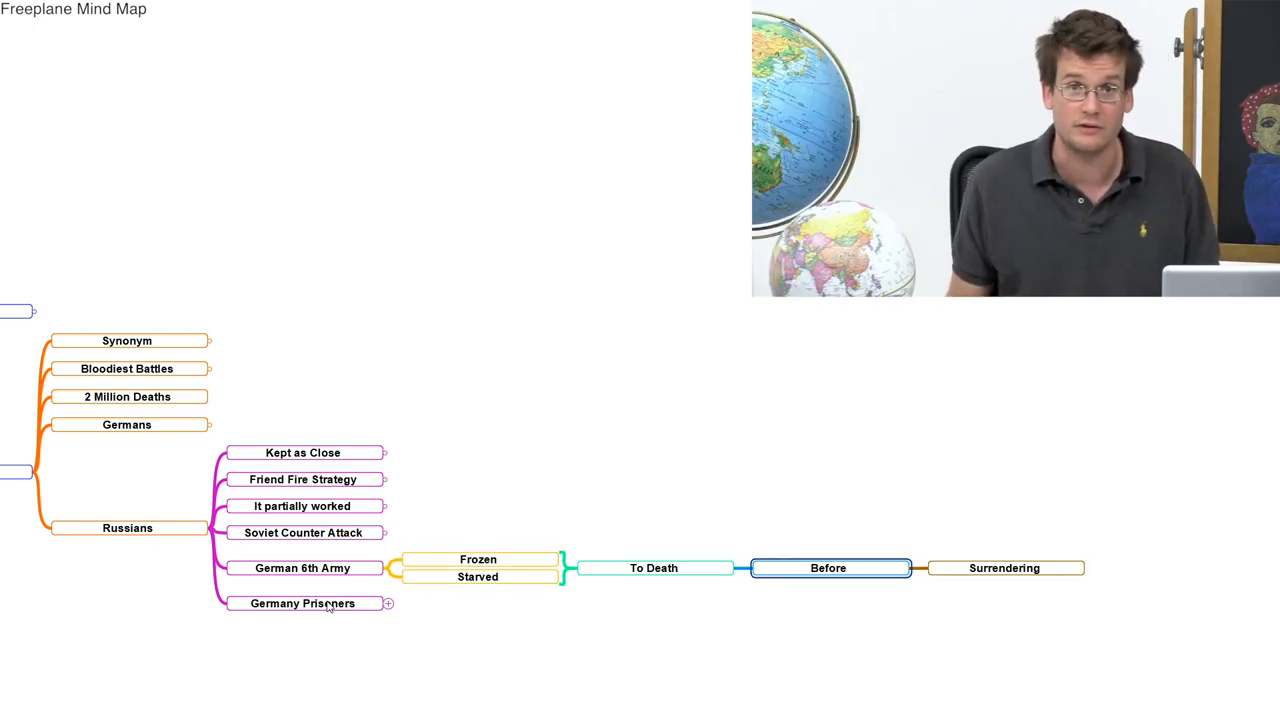
left_click(388, 603)
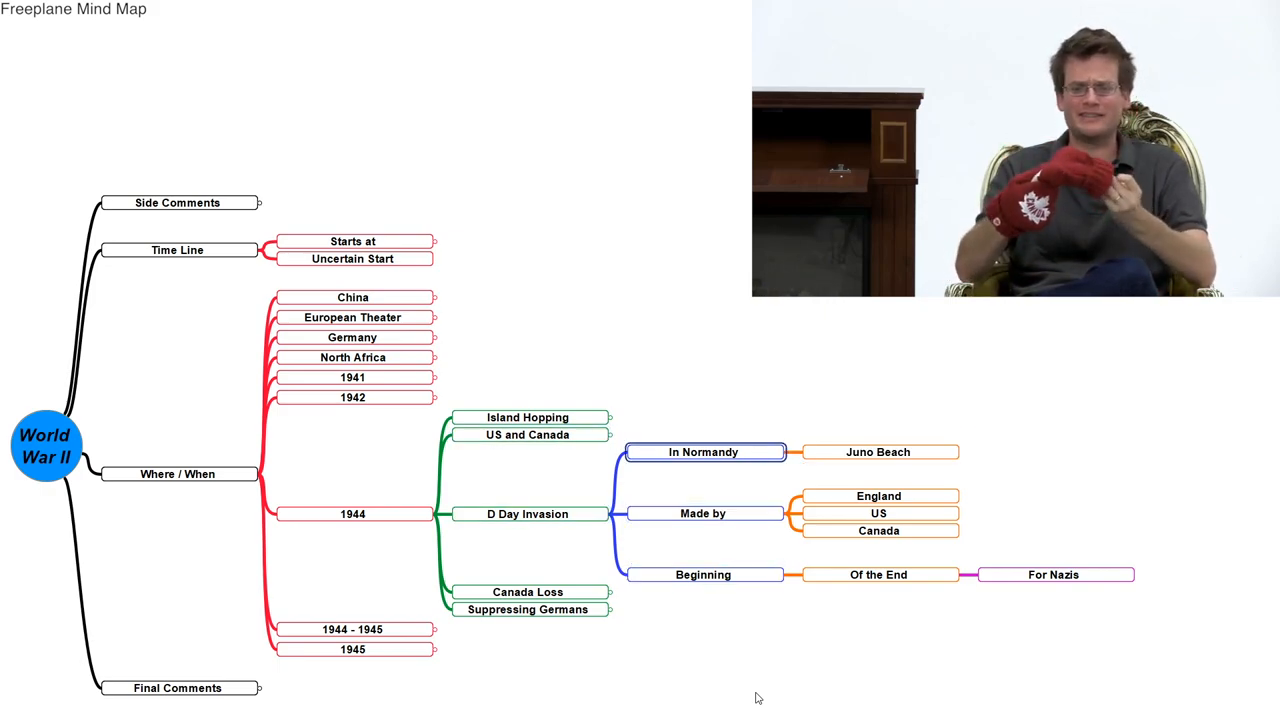
left_click(527, 513)
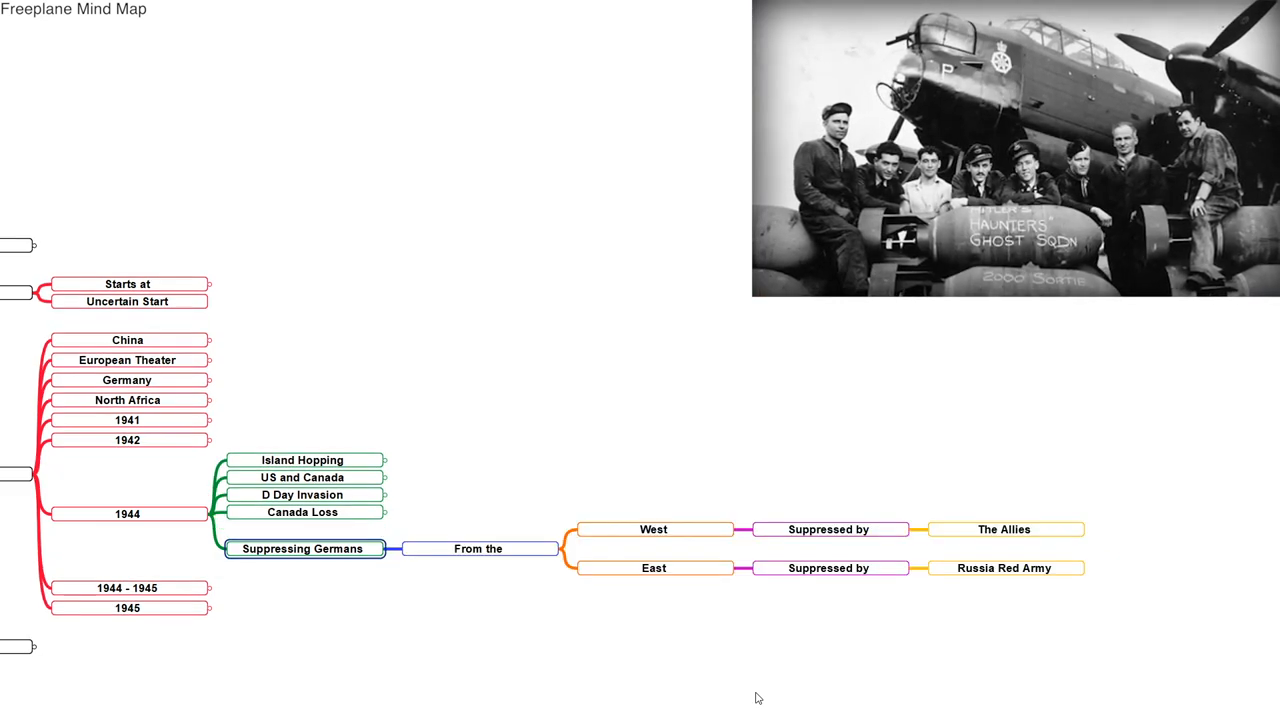
Step: Open Decisions under Final Comments and unfold Pearl Harbor to its carriers, warships and personnel
left_click(478, 548)
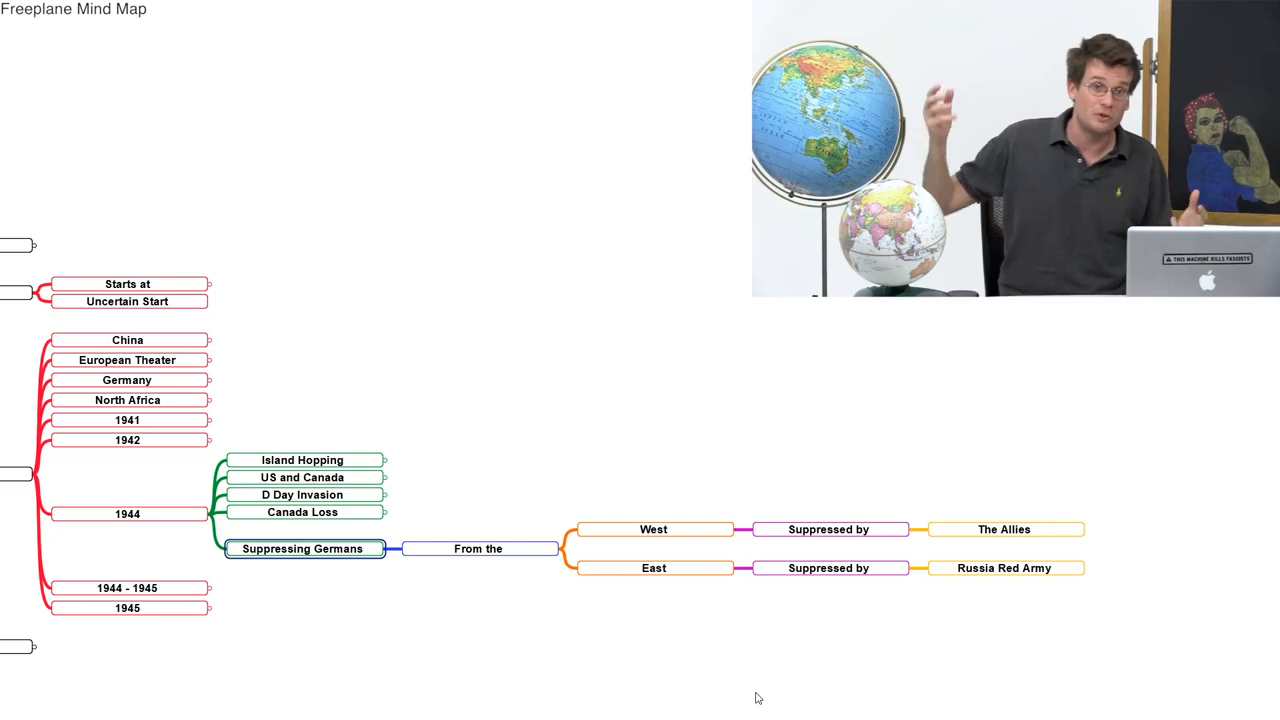
left_click(828, 568)
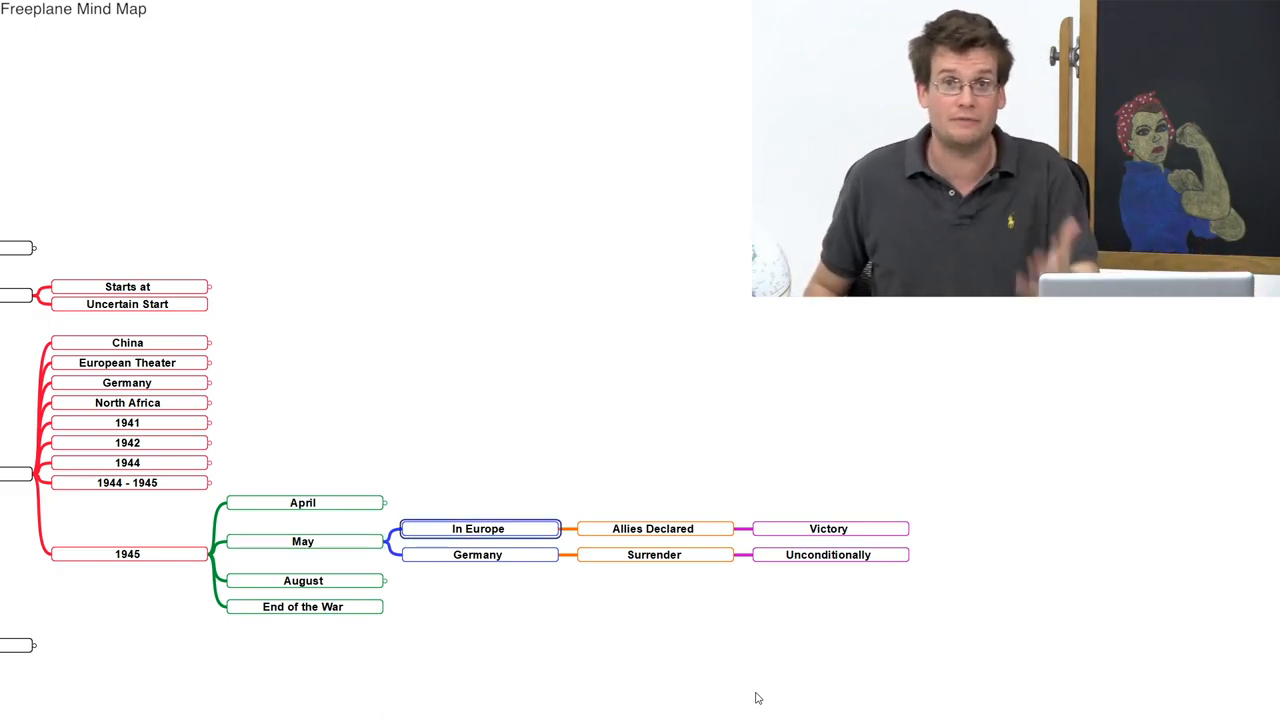
left_click(477, 554)
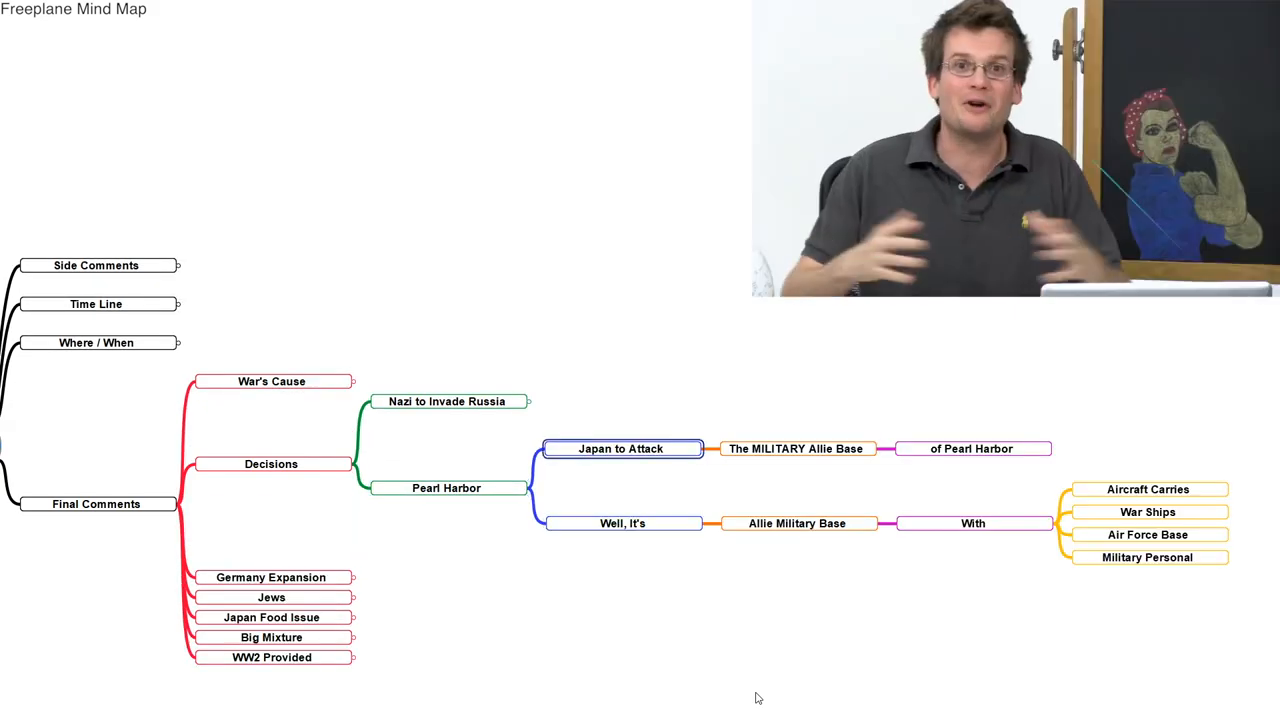
Step: Select Pearl Harbor's 'Well, It's' note, then unfold Germany Expansion to reveal The Hunger Plan chain
left_click(622, 523)
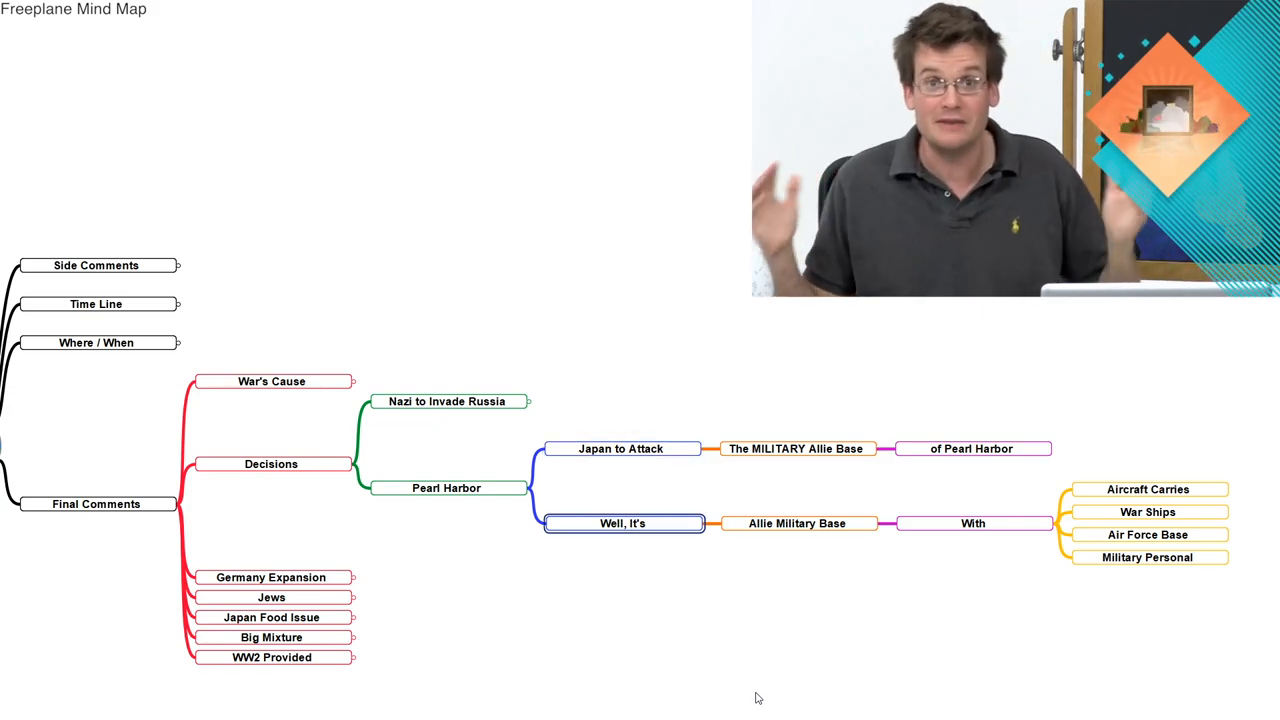
left_click(1147, 512)
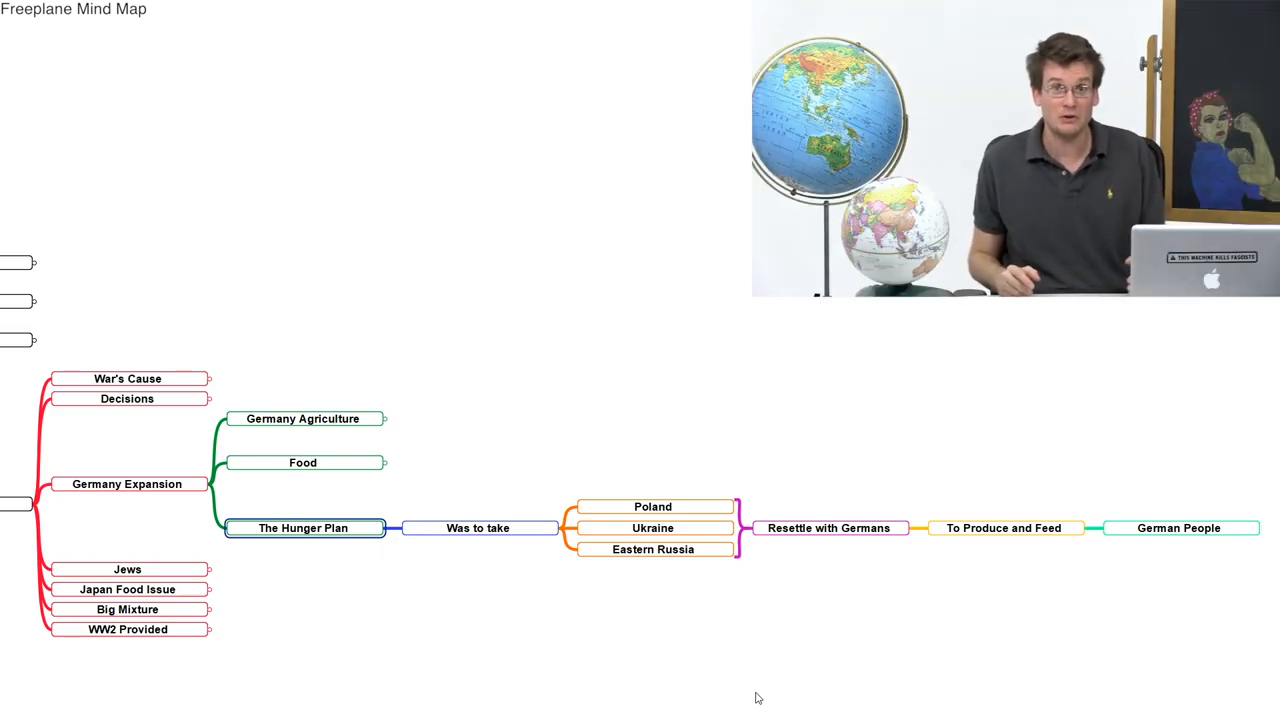
Step: Unfold Jews through Starvation to Extermination Camps, then collapse Final Comments to seven topics
left_click(384, 528)
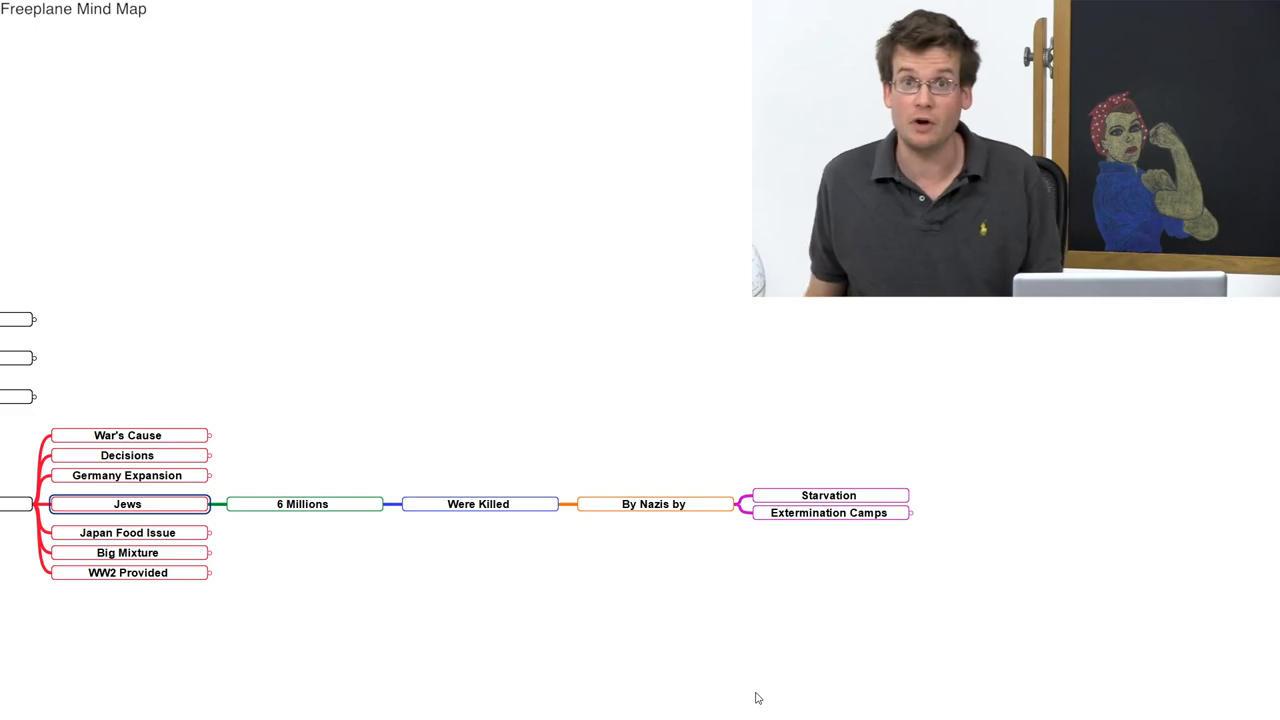
left_click(828, 495)
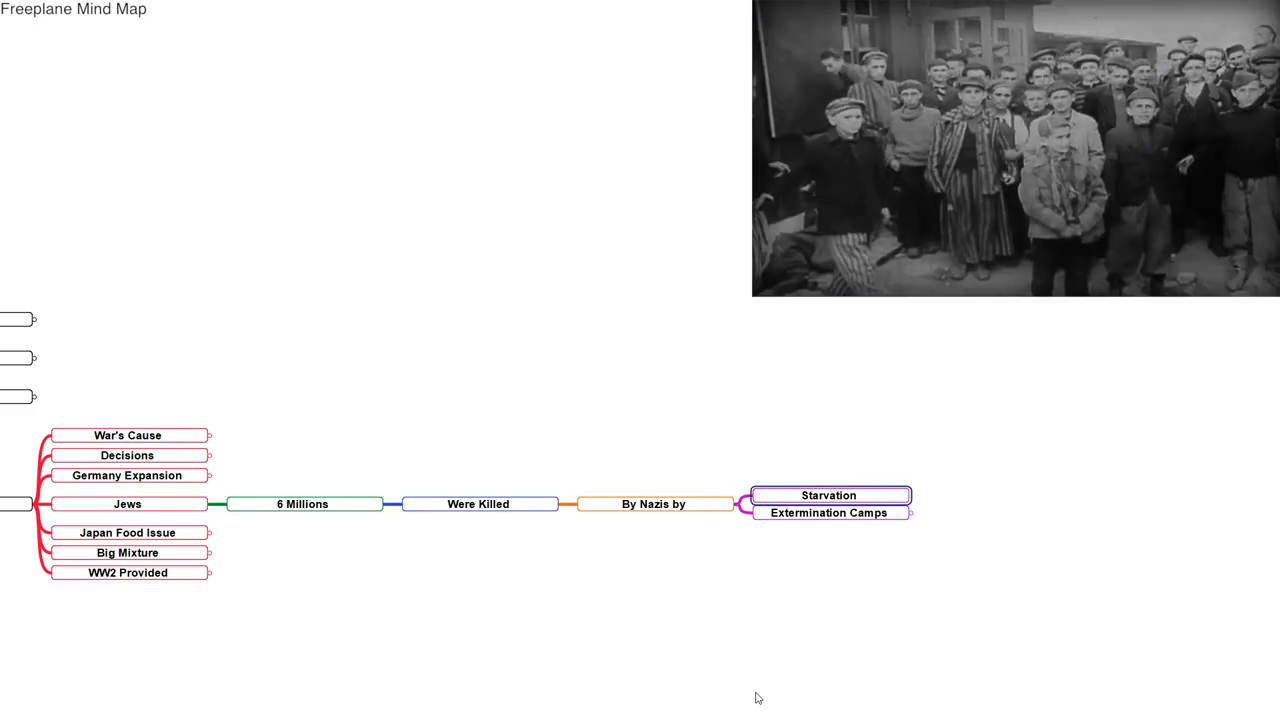
left_click(302, 503)
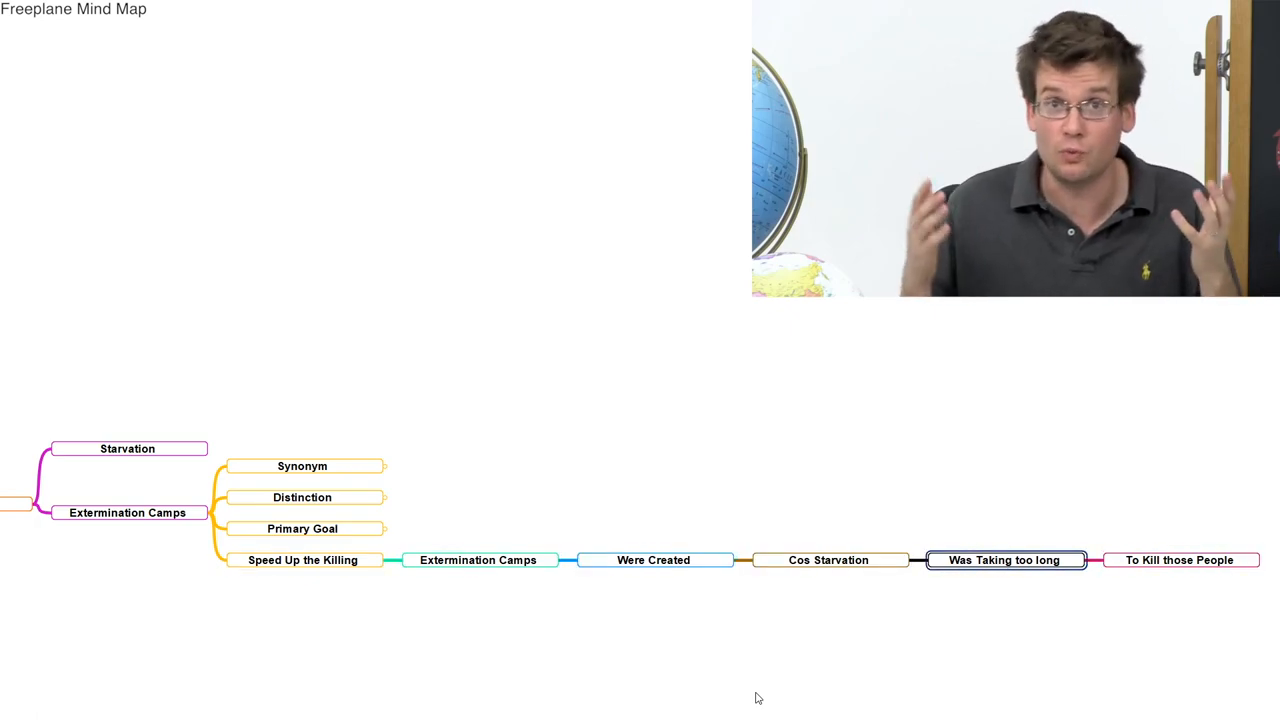
left_click(1180, 560)
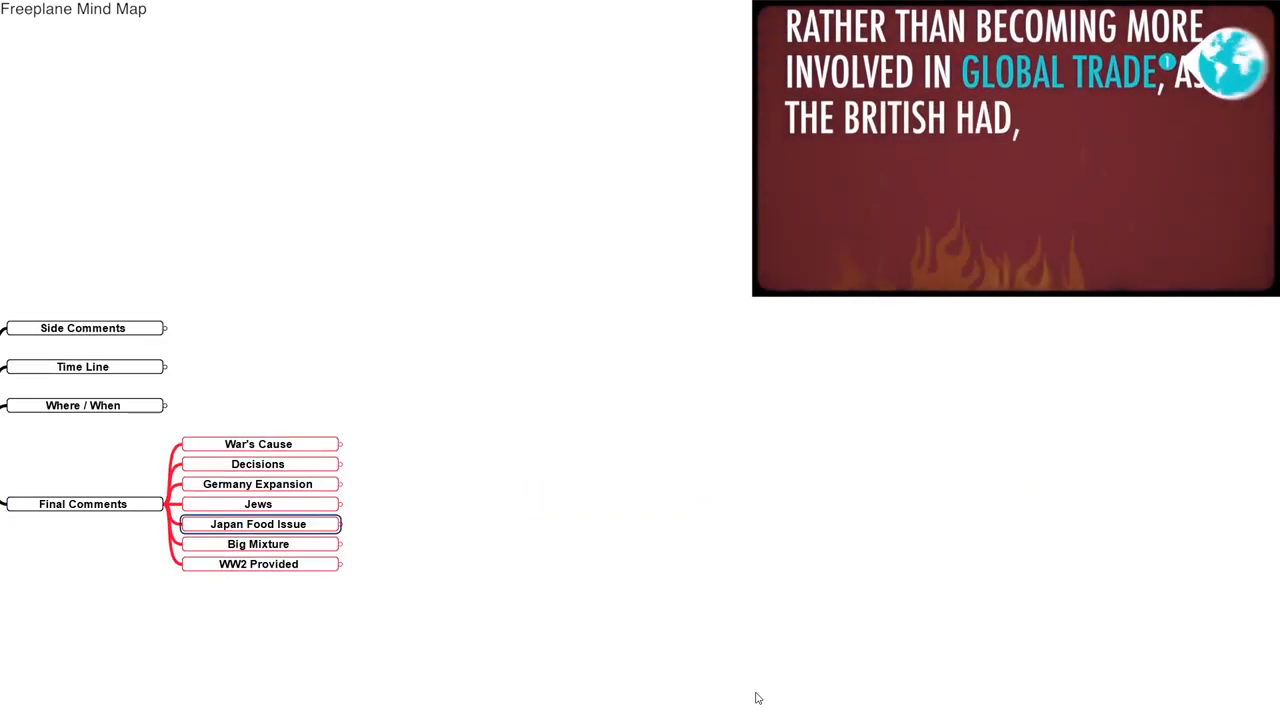
Step: Unfold Japan Food Issue and Expand to Korea, then Big Mixture showing Allies vs Axis, British, Stalin
left_click(345, 524)
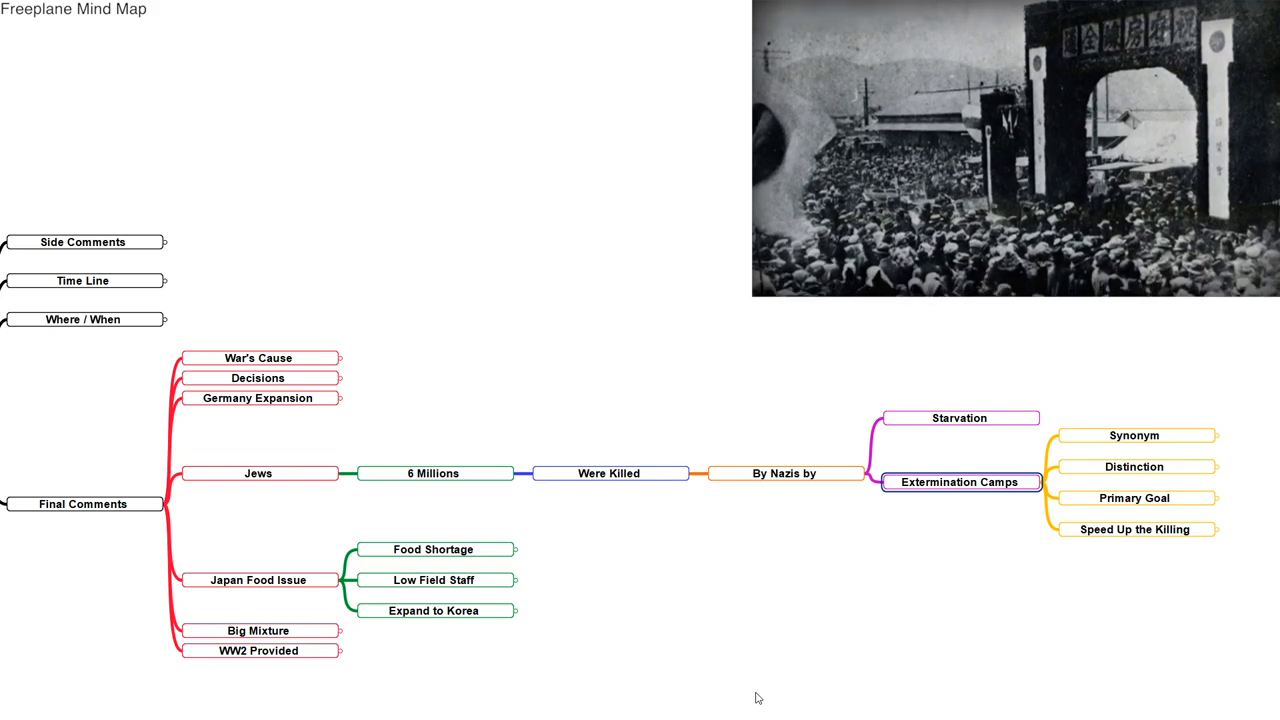
left_click(433, 473)
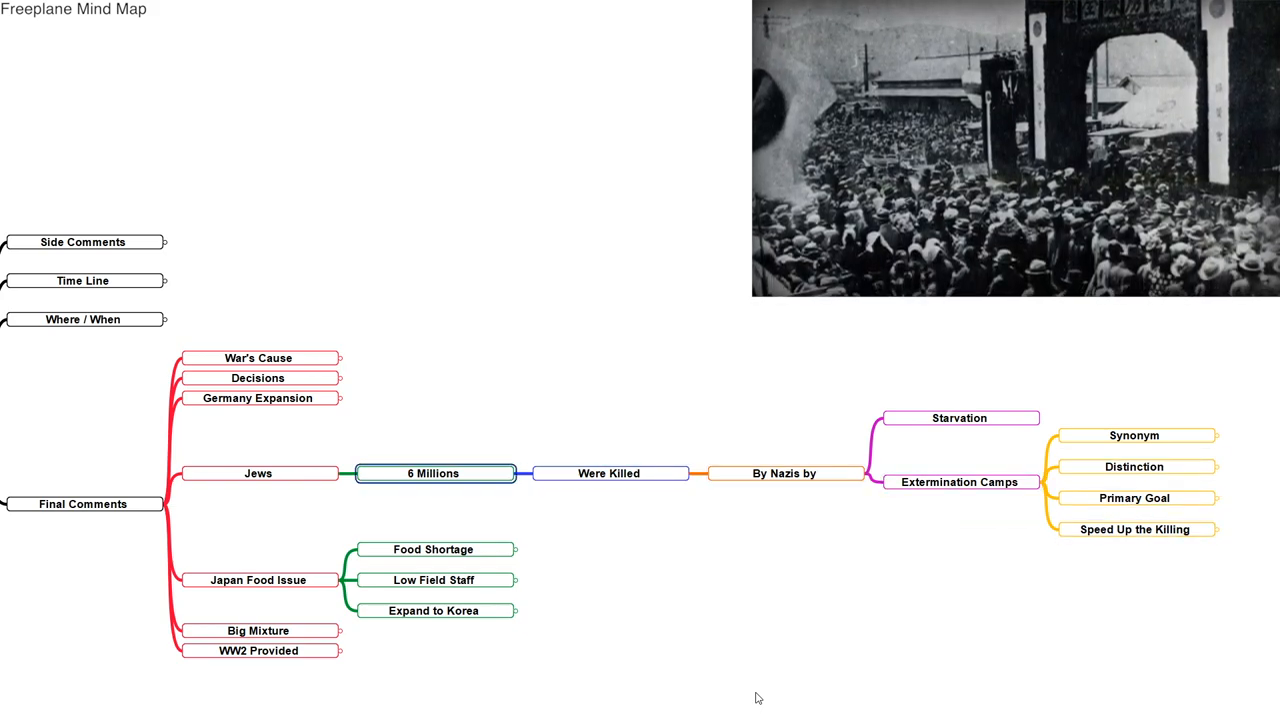
left_click(340, 473)
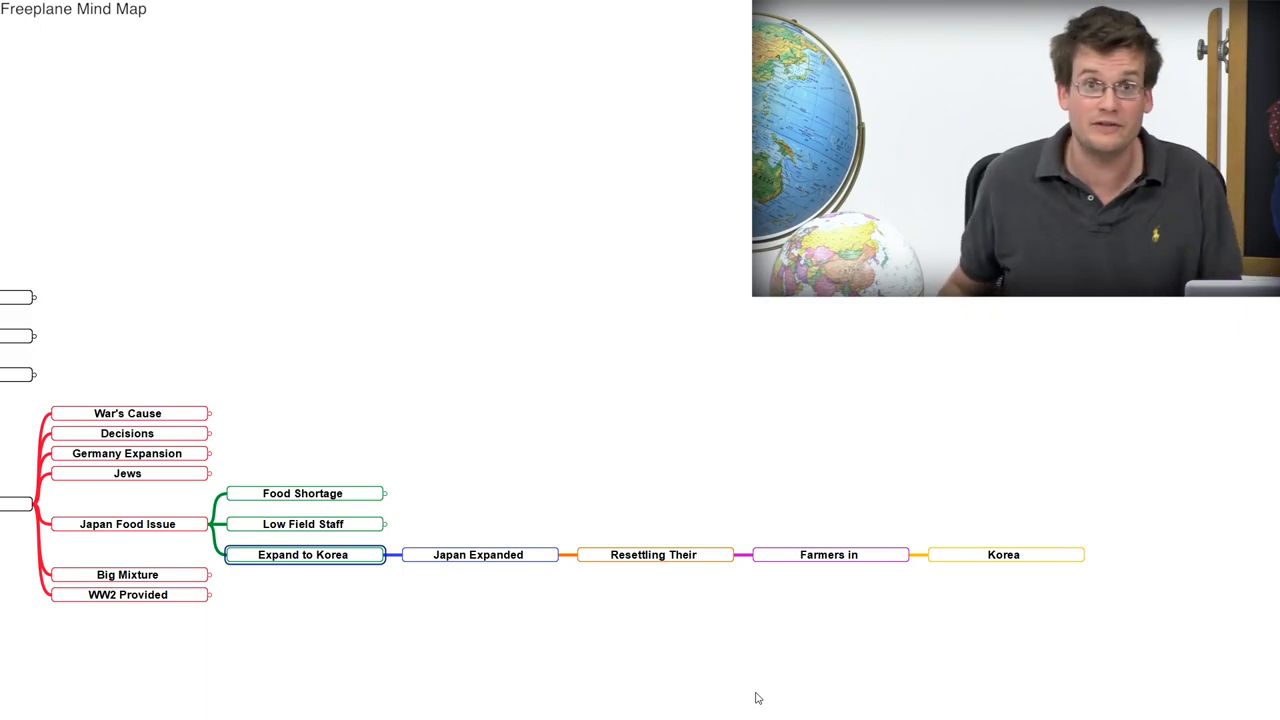
left_click(384, 555)
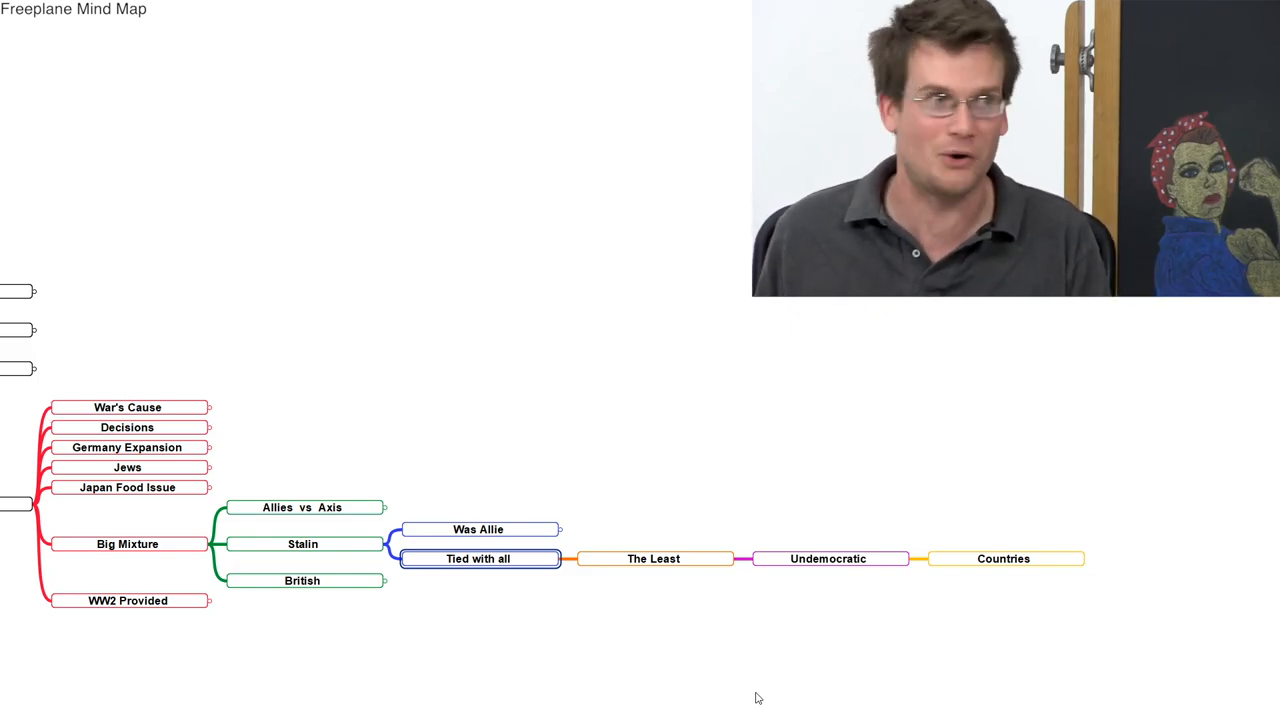
Step: Unfold Statistics to show England's 1 million-plus Indian famine deaths
left_click(557, 558)
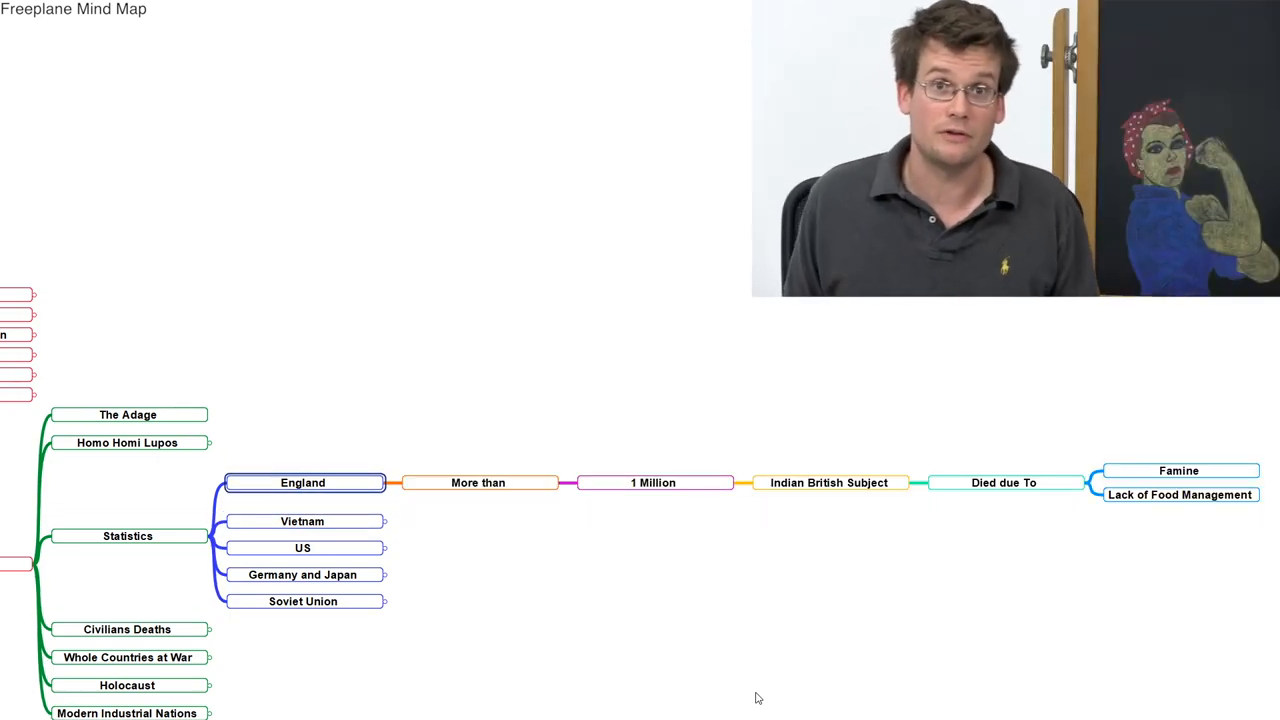
Step: Show the Vietnam, US, and Germany and Japan death tolls, then unfold Whole Countries at War
left_click(302, 521)
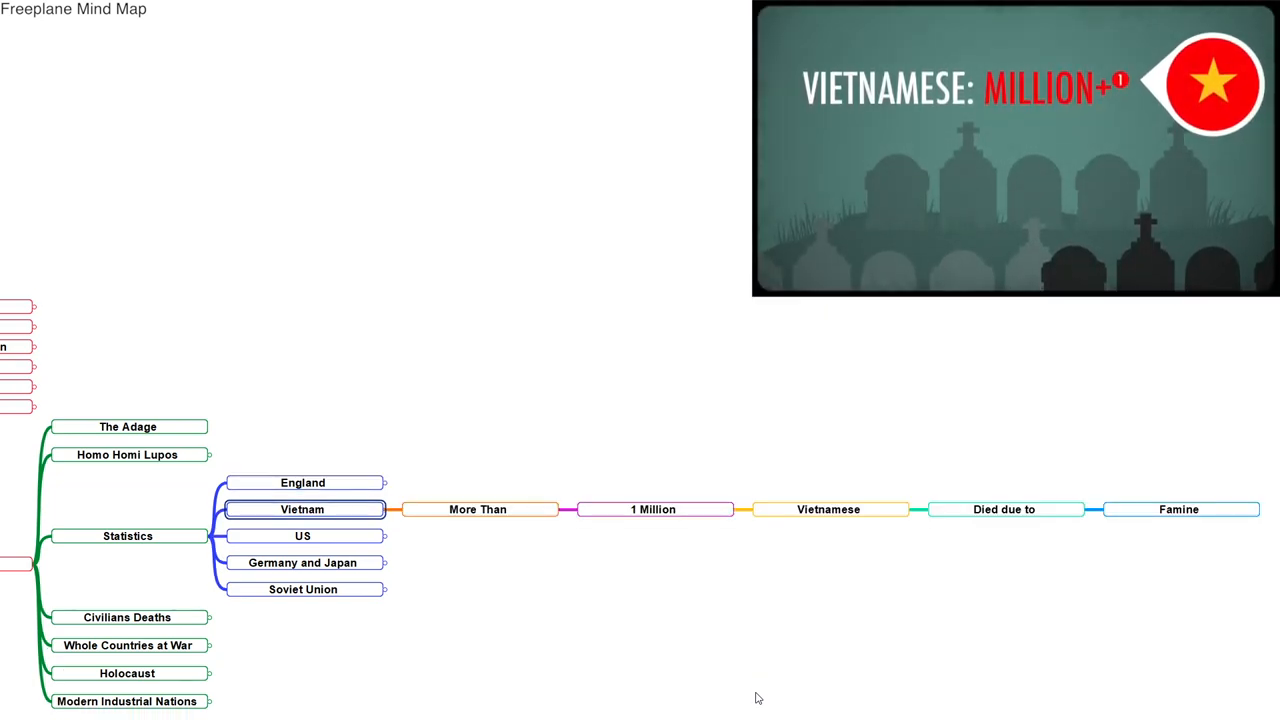
left_click(302, 535)
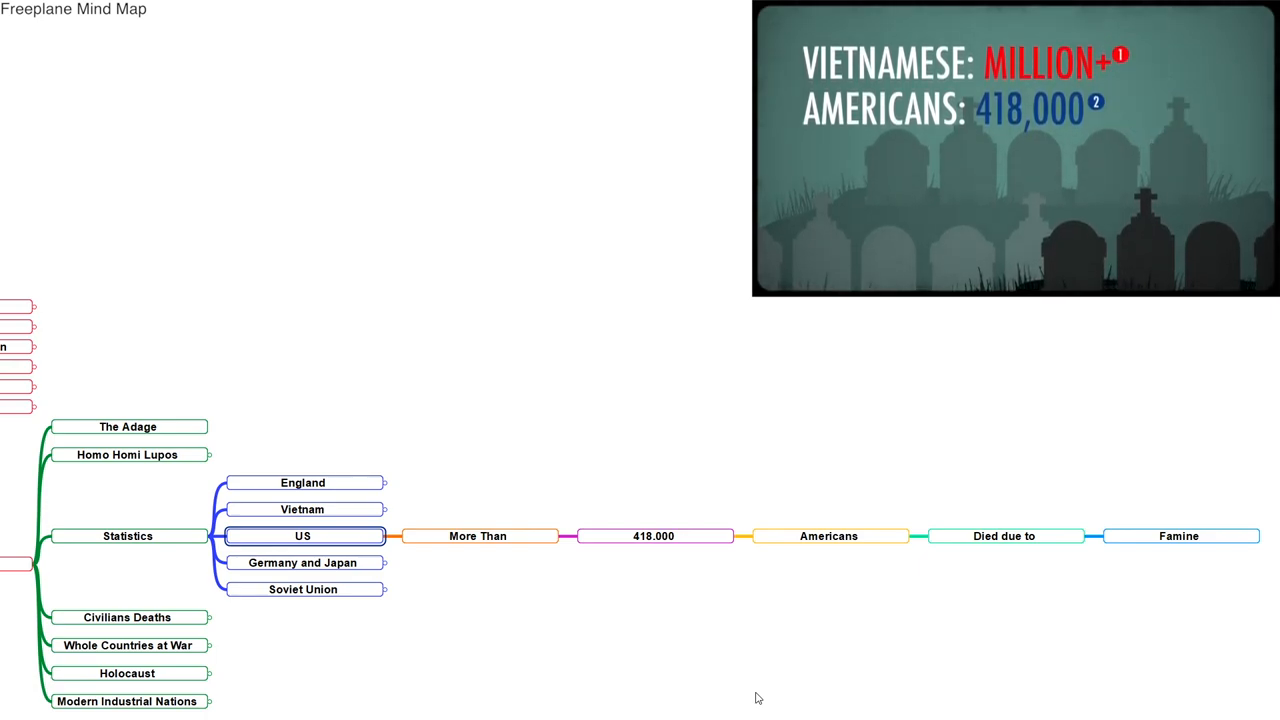
left_click(303, 562)
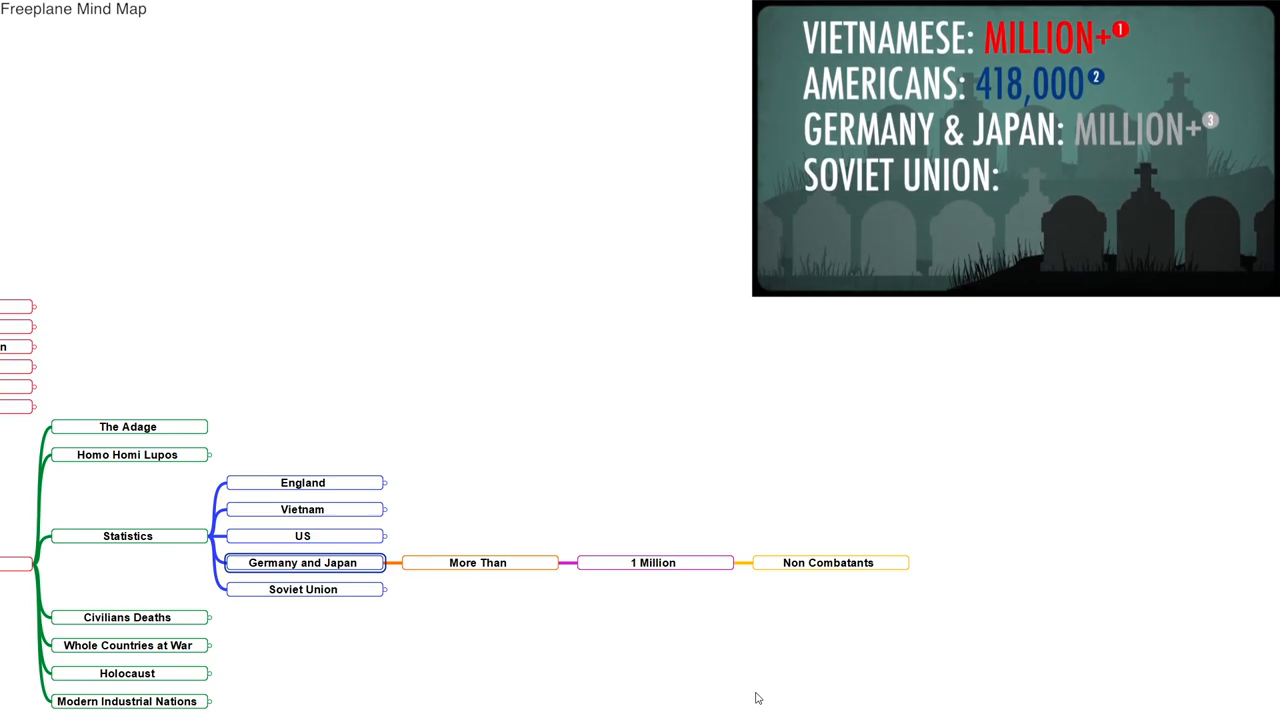
left_click(303, 589)
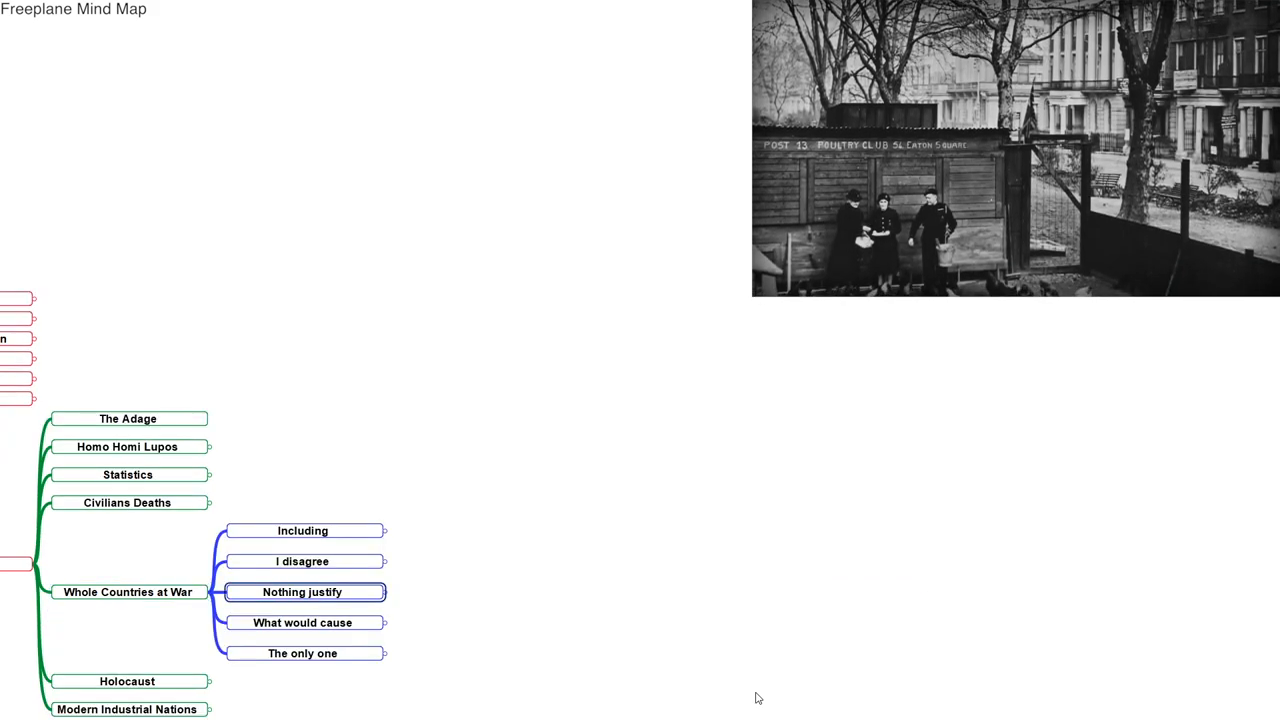
Step: Unfold Holocaust, then Modern Industrial Nations and its Which Represents note
left_click(385, 530)
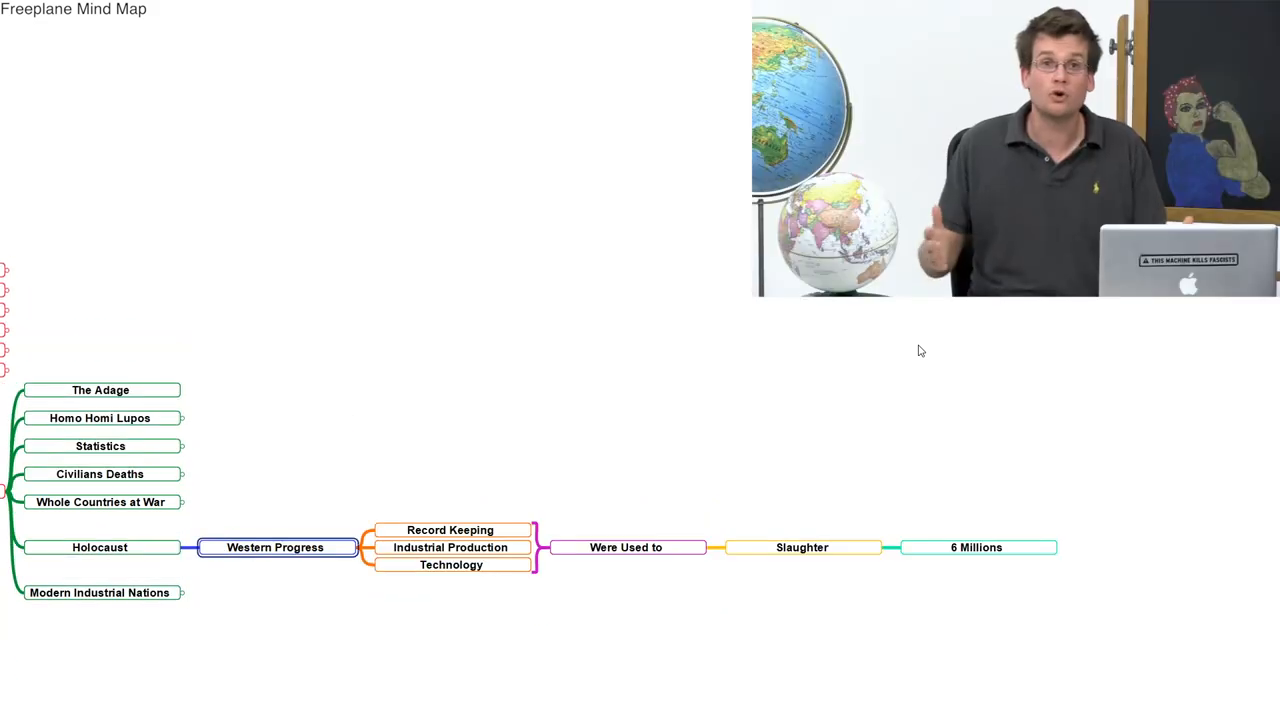
left_click(451, 565)
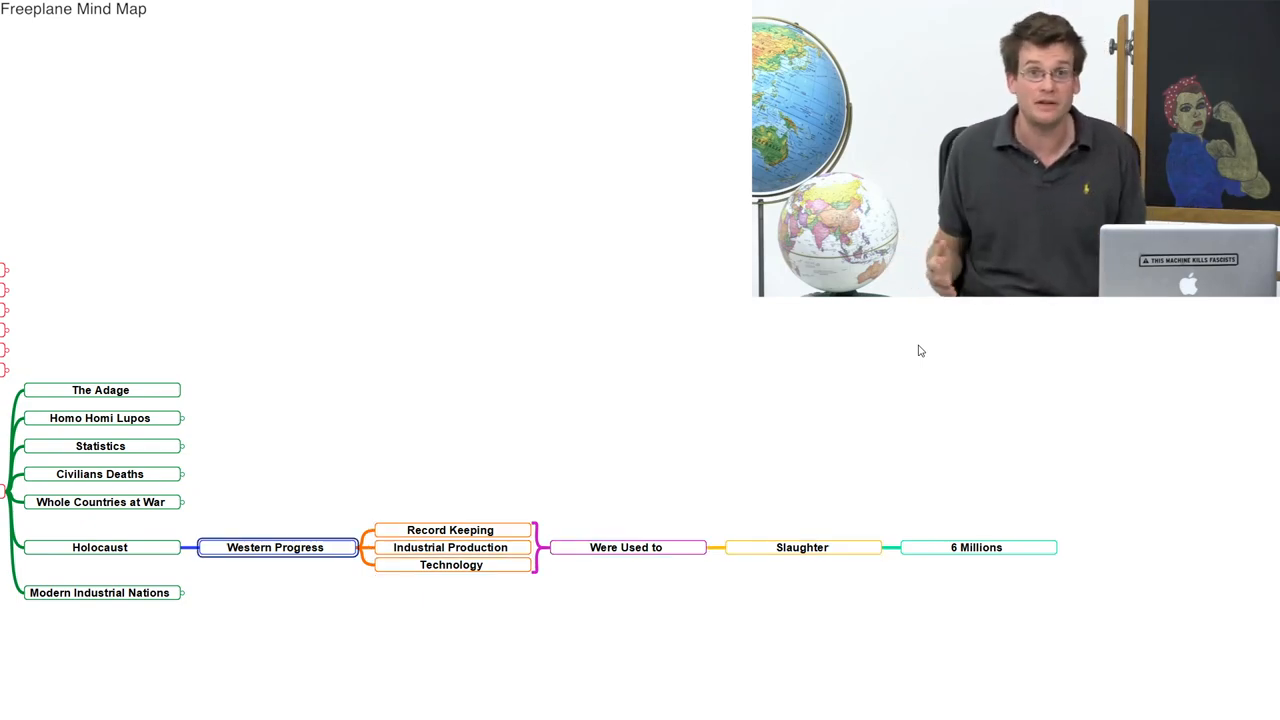
left_click(99, 547)
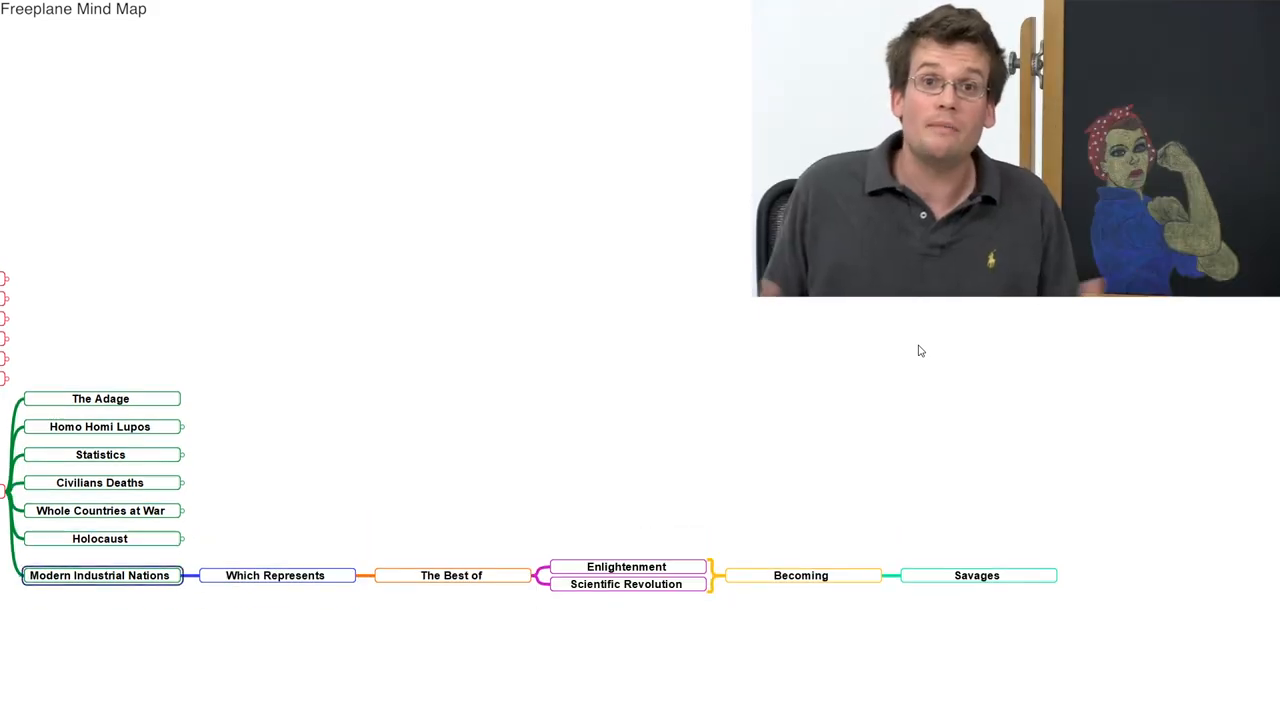
left_click(275, 575)
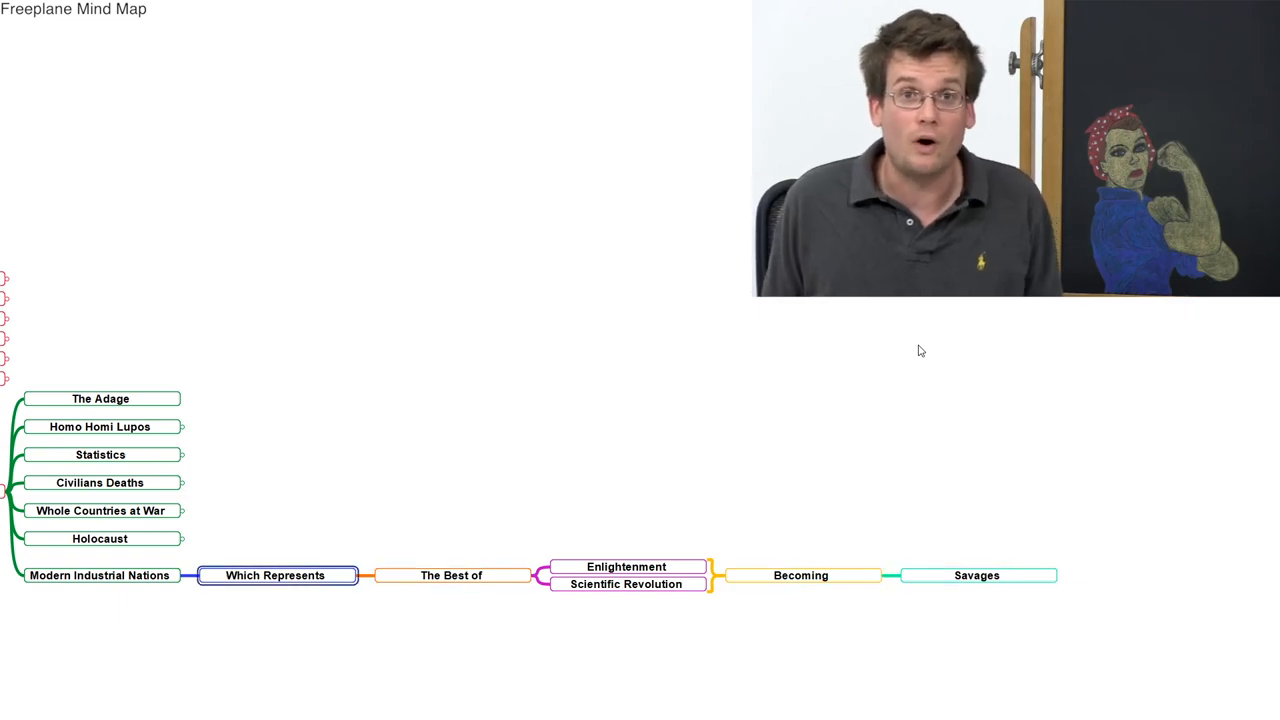